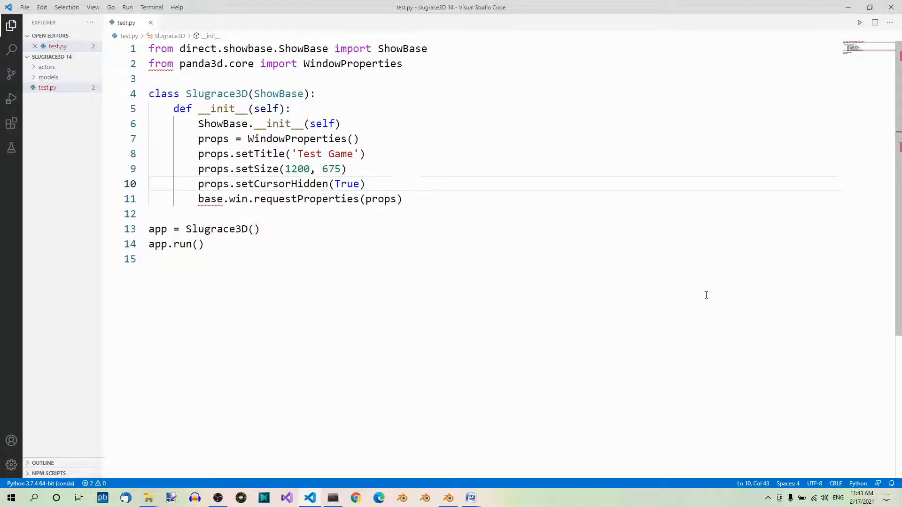
pyautogui.moveTo(625, 270)
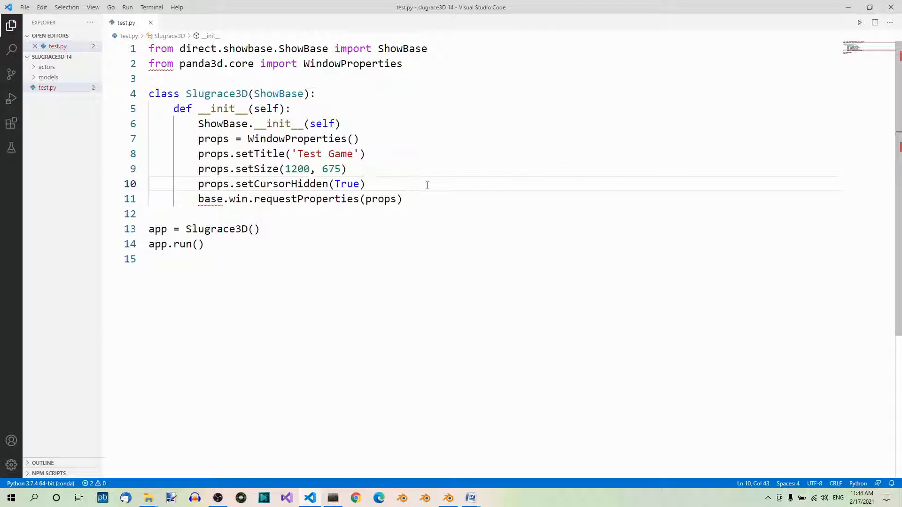
pyautogui.moveTo(261, 205)
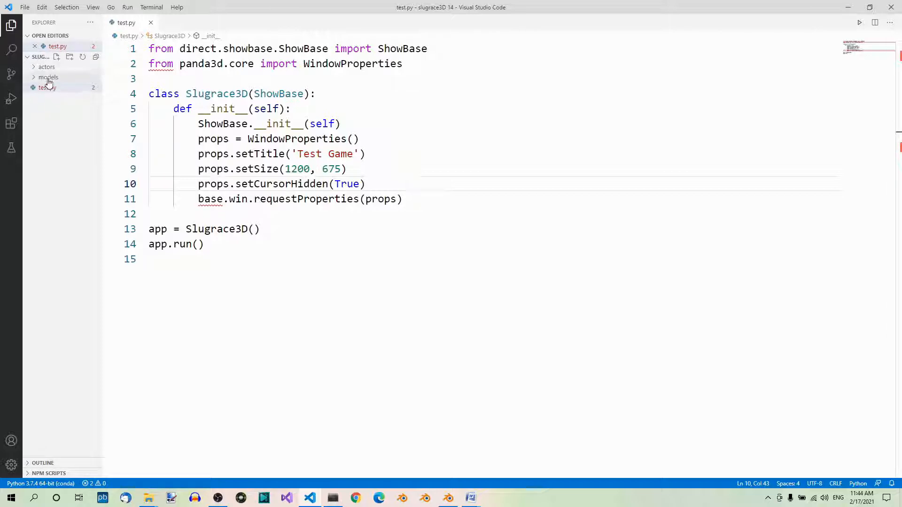
# Browse the models and tex folders in the Explorer to check the building textures.
pyautogui.click(48, 77)
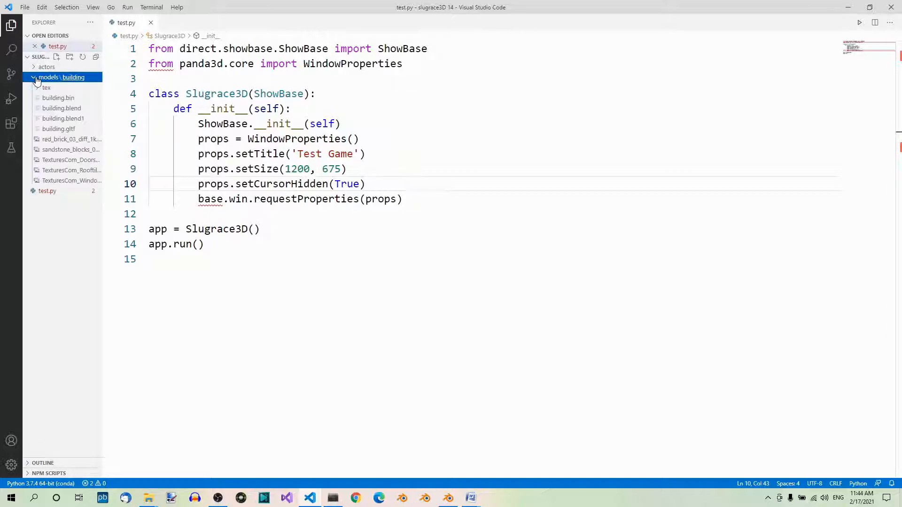
pyautogui.moveTo(46, 88)
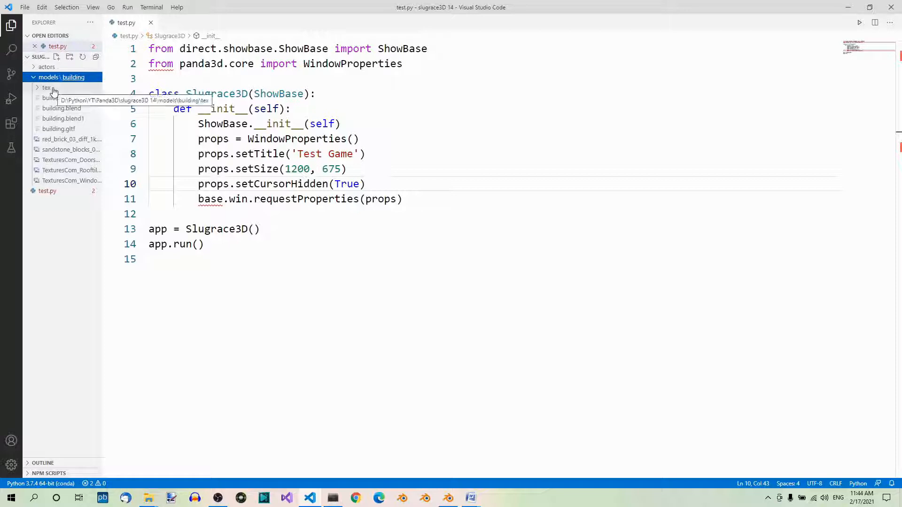
pyautogui.click(46, 87)
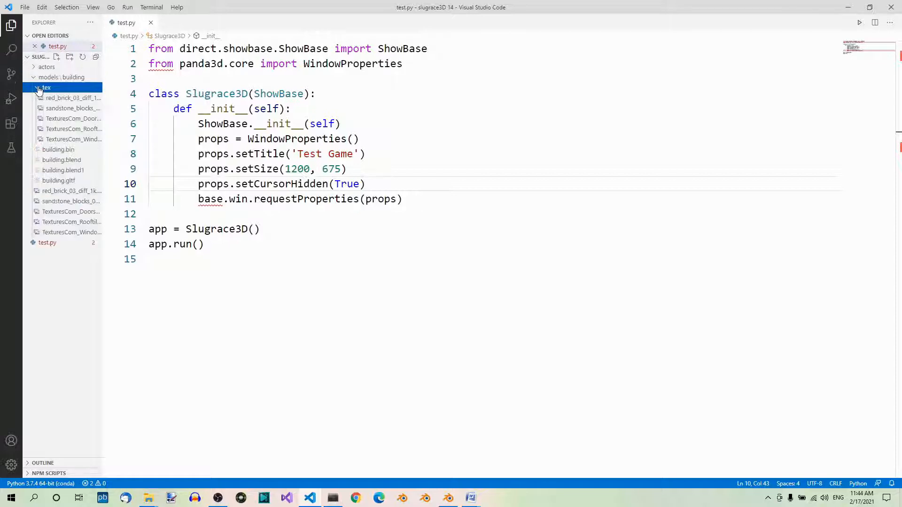
pyautogui.click(45, 87)
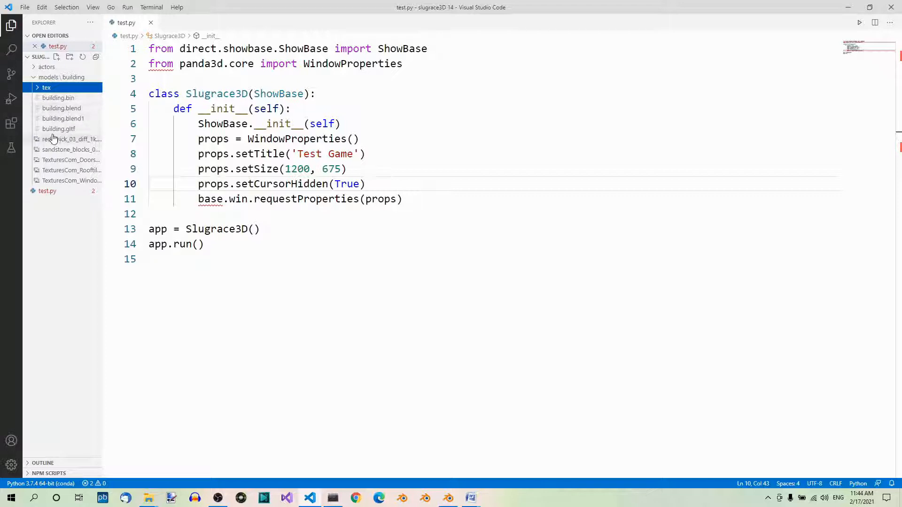
pyautogui.moveTo(63, 175)
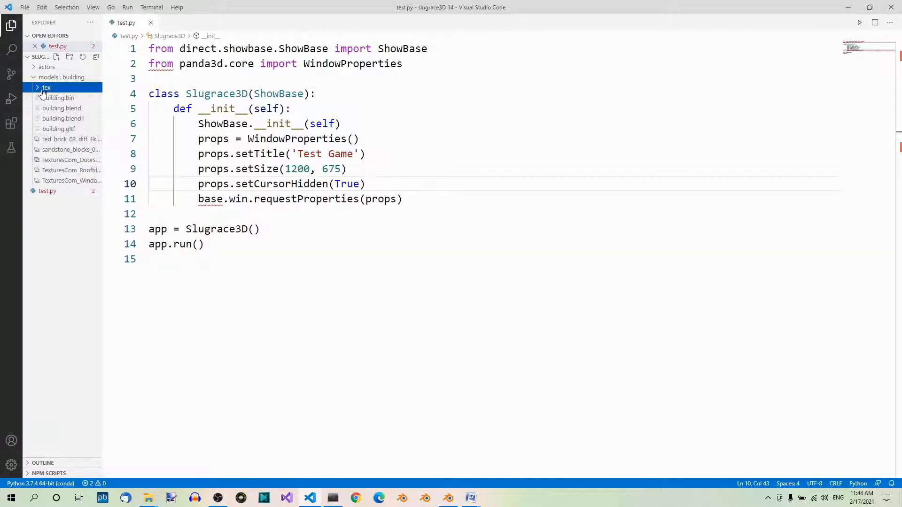
pyautogui.click(46, 87)
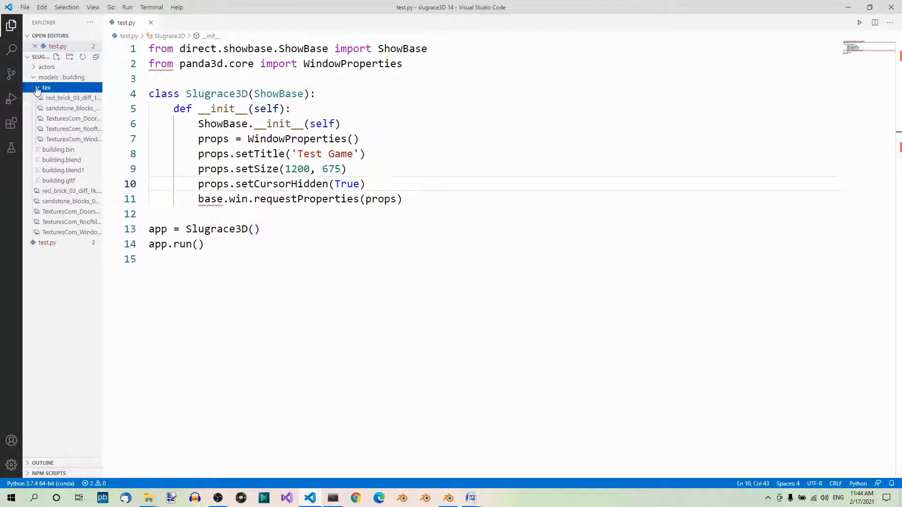
pyautogui.click(62, 77)
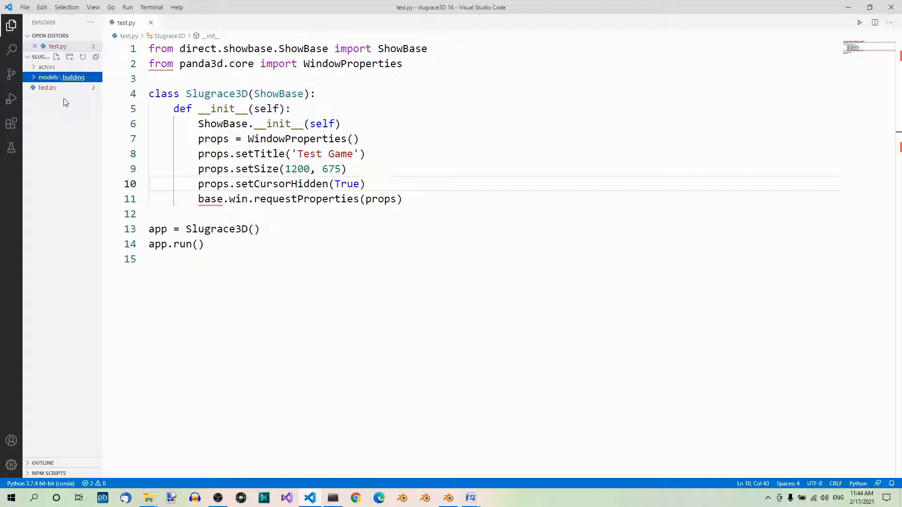
pyautogui.moveTo(297, 138)
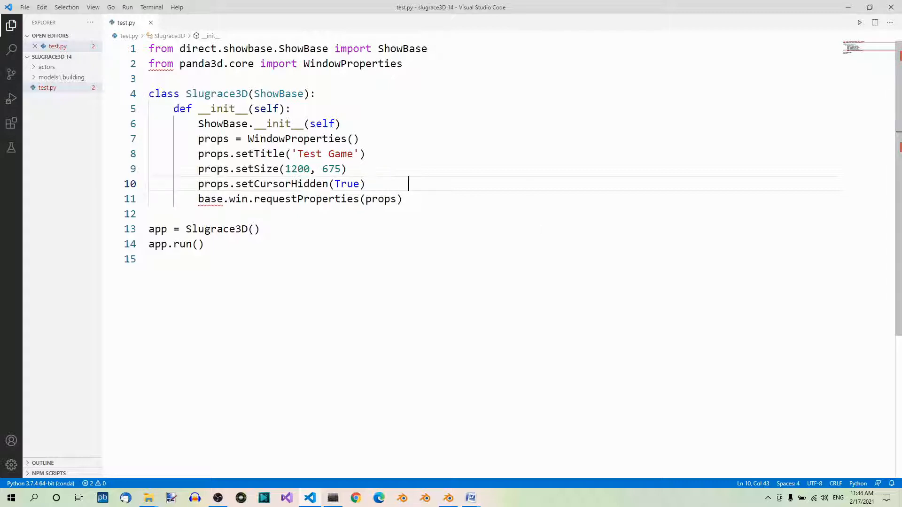
# Create a new project file named myConfig.prc.
pyautogui.click(194, 244)
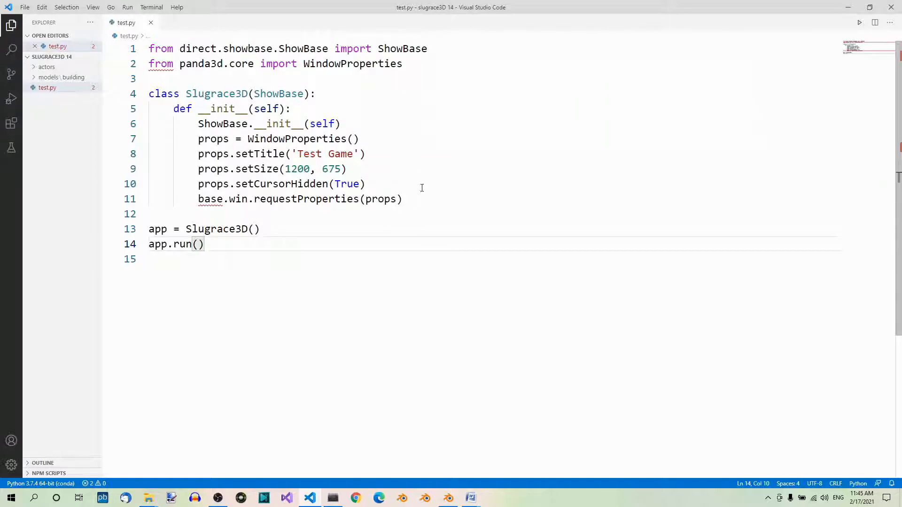
pyautogui.moveTo(420, 200)
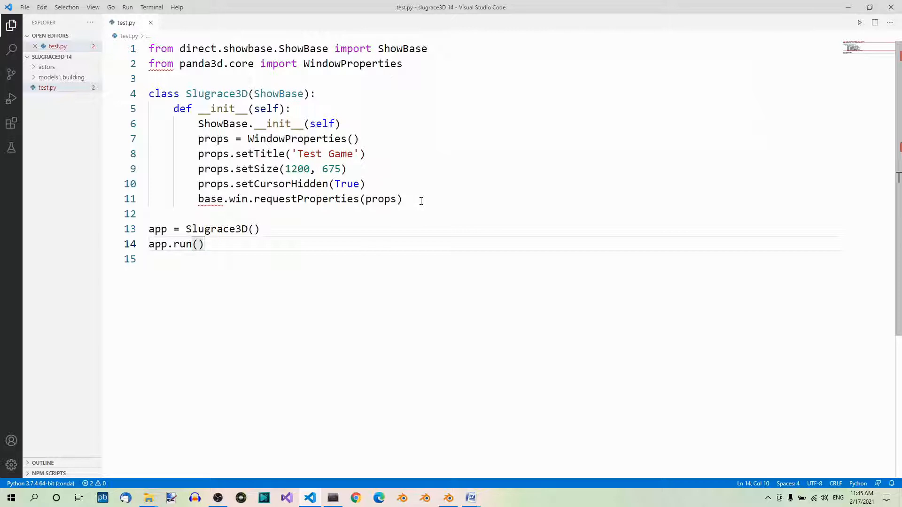
pyautogui.moveTo(86, 64)
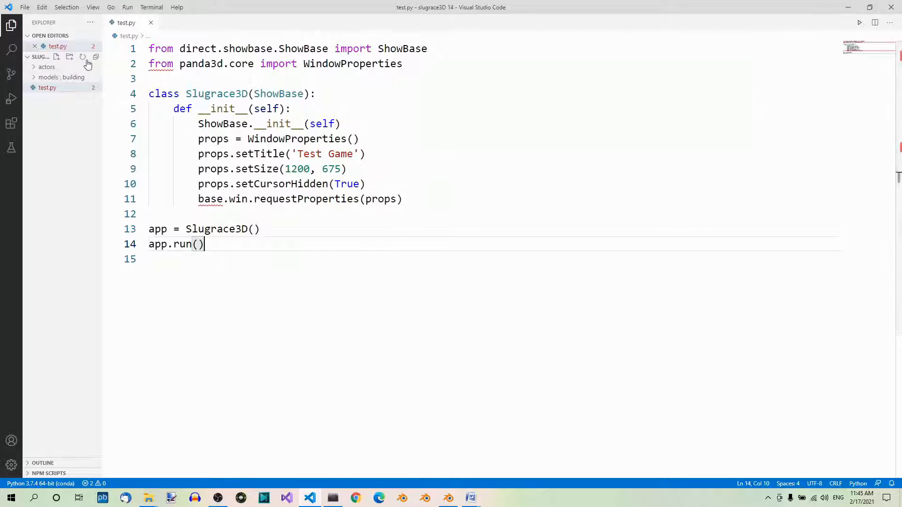
pyautogui.click(57, 56)
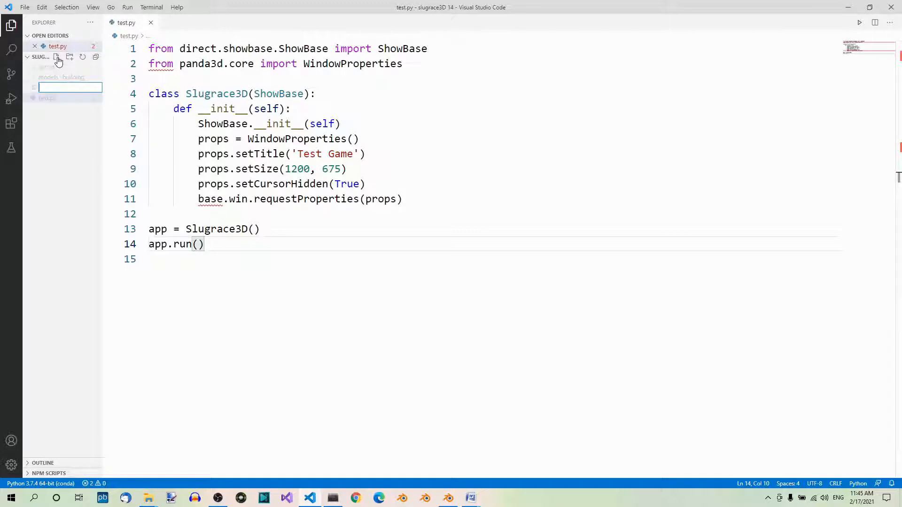
pyautogui.write('m')
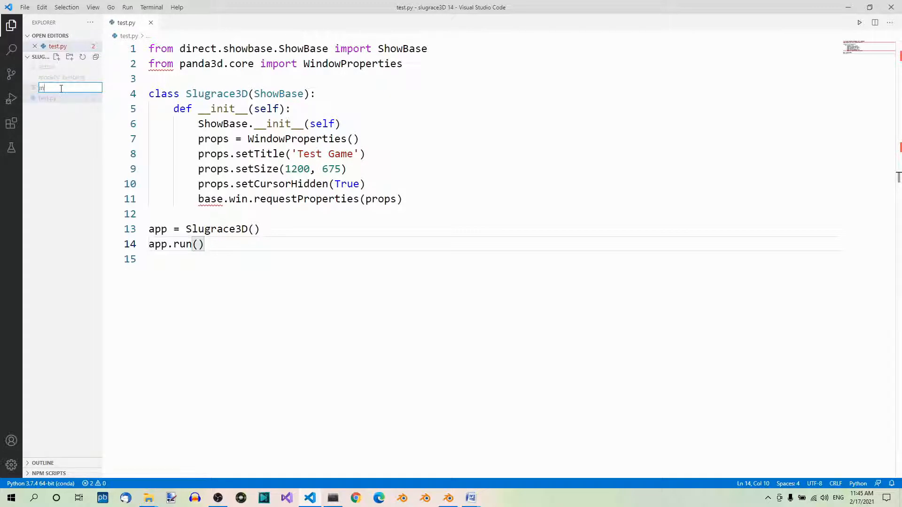
pyautogui.write('myConfig')
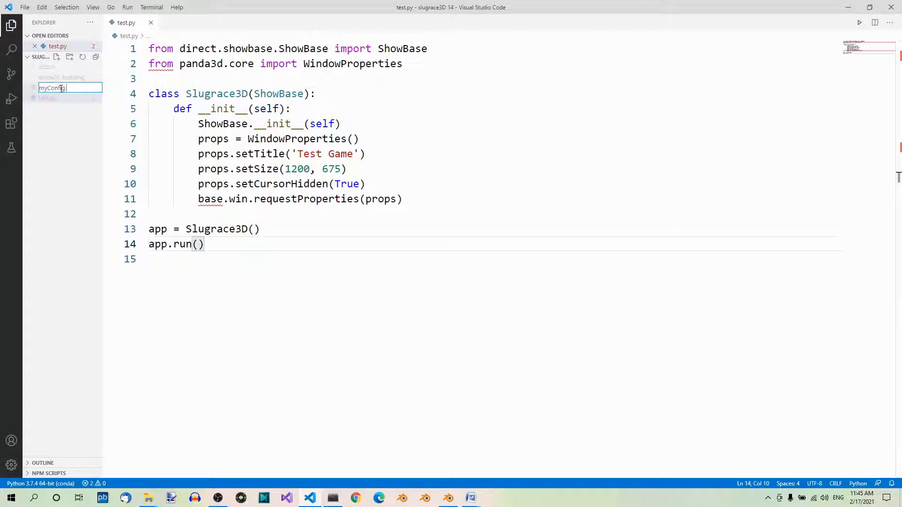
pyautogui.write('.p')
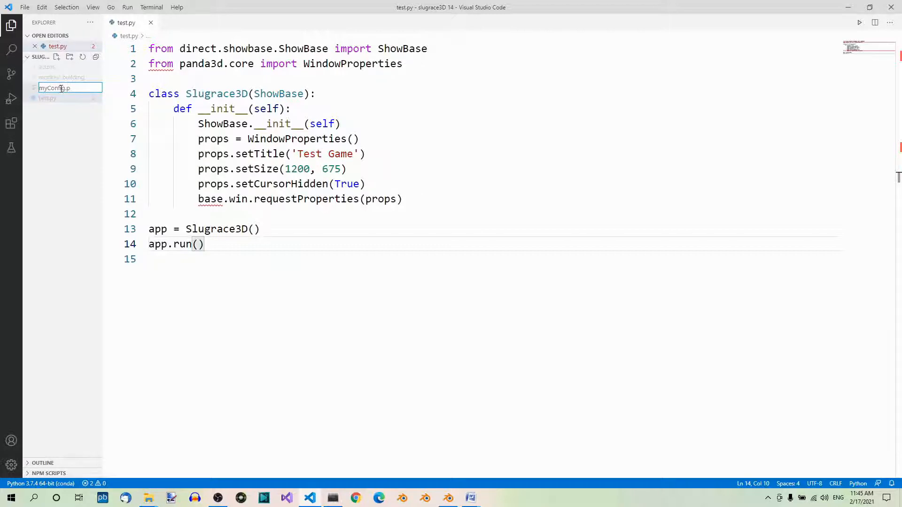
pyautogui.press('Return')
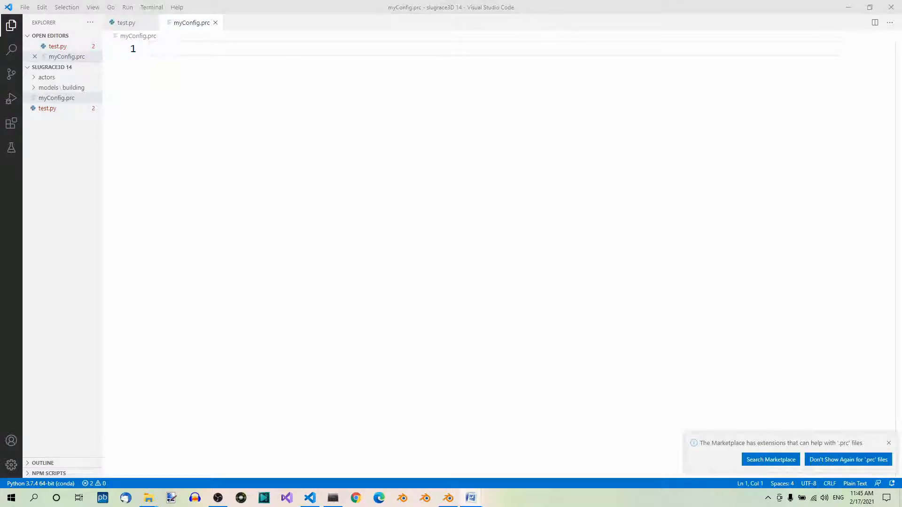
pyautogui.moveTo(287, 180)
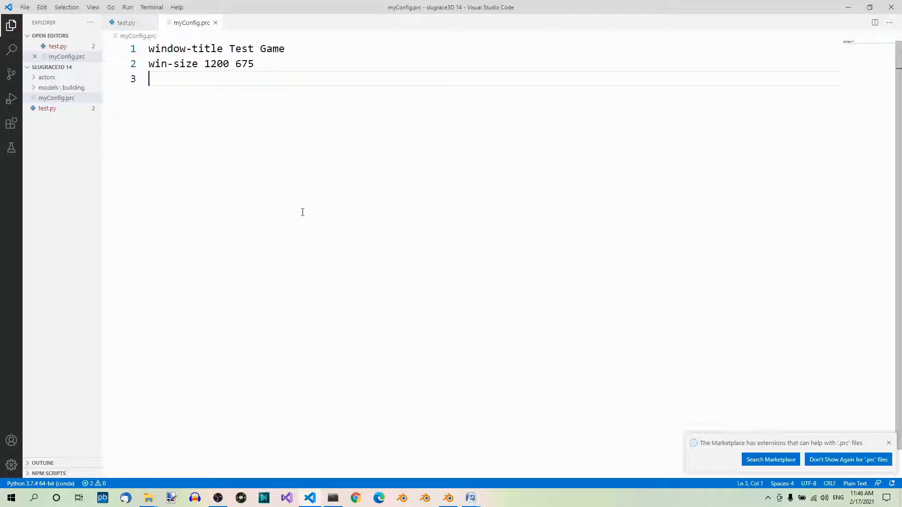
# In test.py, add a load_prc_file('myConfig.prc') call below the imports.
pyautogui.click(125, 23)
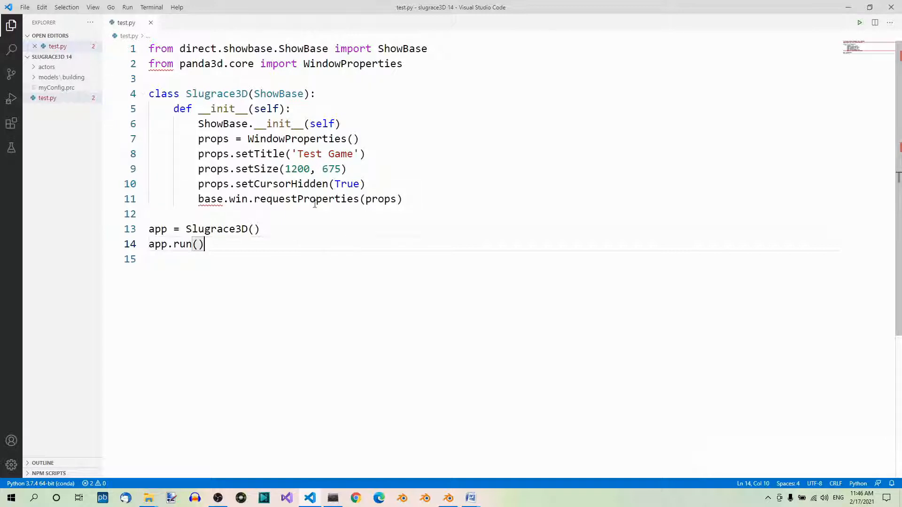
pyautogui.moveTo(500, 190)
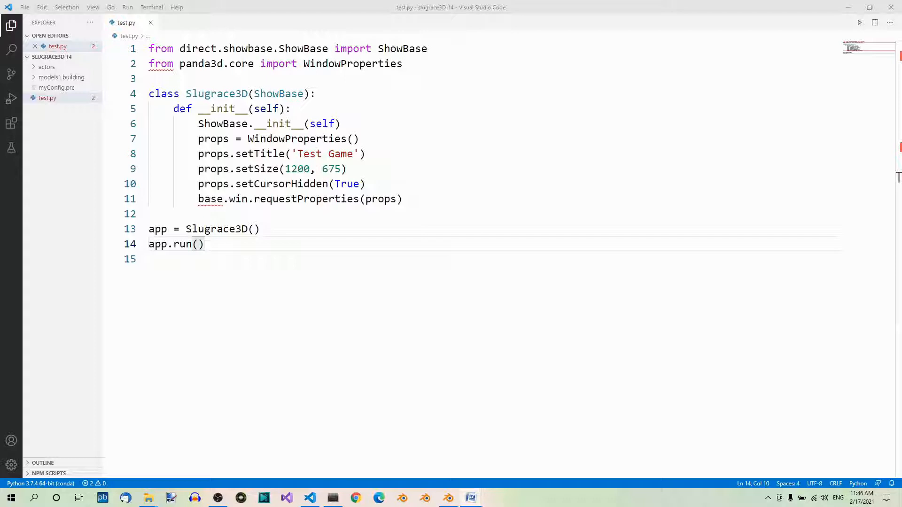
pyautogui.click(403, 63)
pyautogui.write('from panda3d.core import load_prc_file')
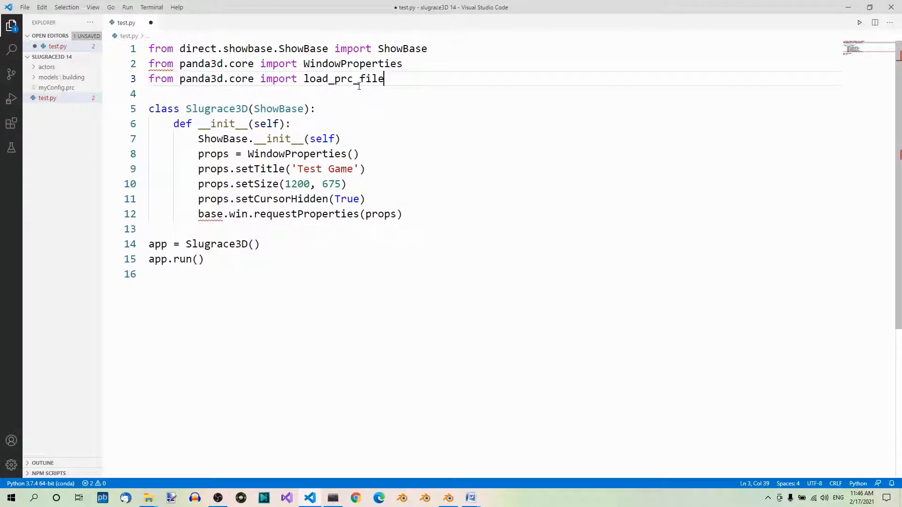
pyautogui.moveTo(499, 291)
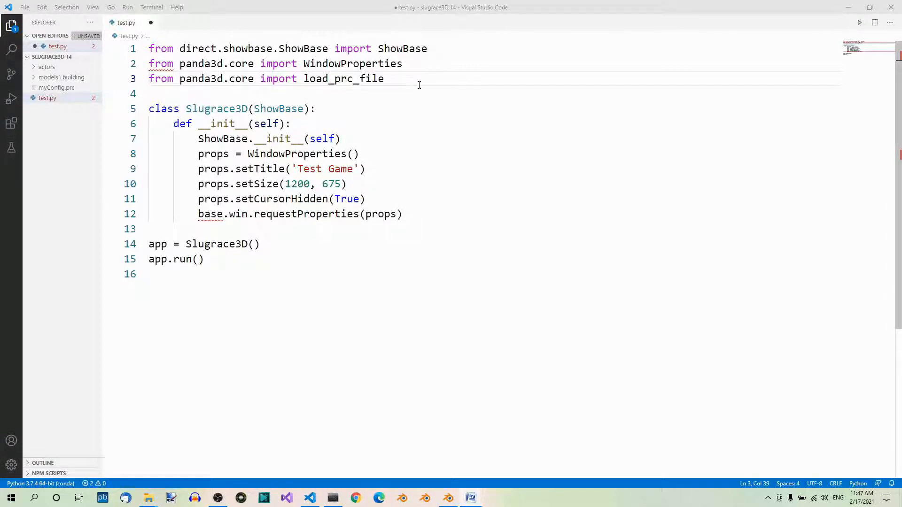
pyautogui.press('enter')
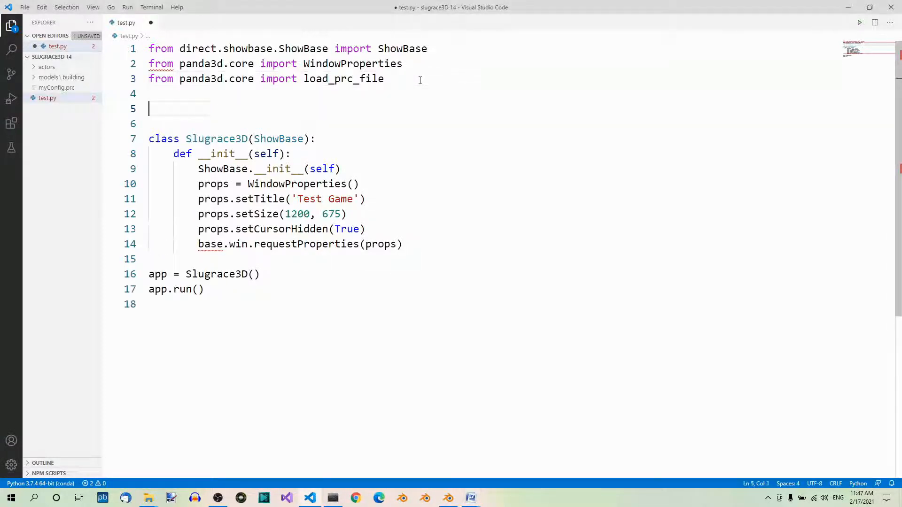
pyautogui.write("load_prc_file('myConfig.prc')")
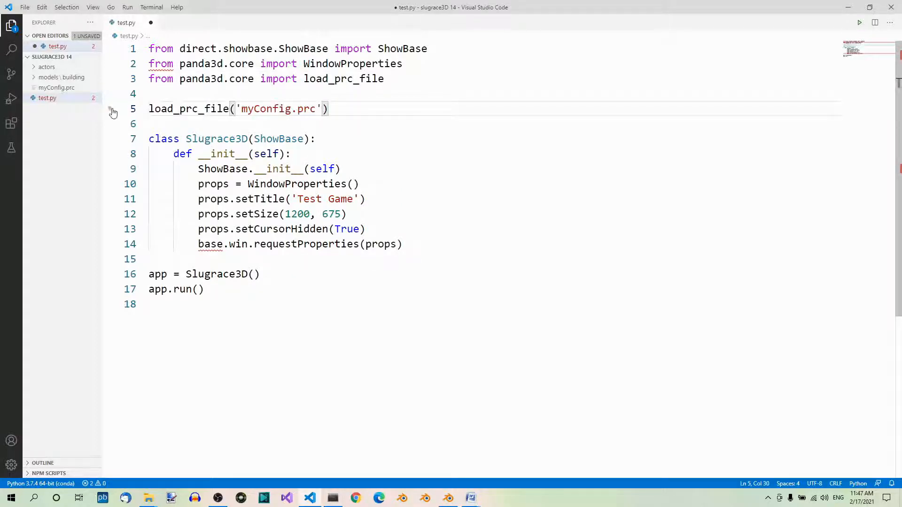
pyautogui.moveTo(66, 93)
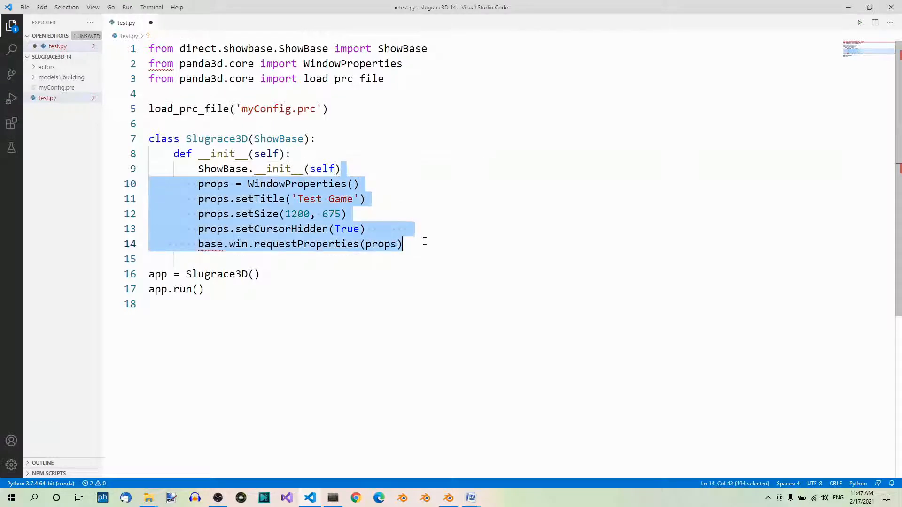
pyautogui.moveTo(501, 293)
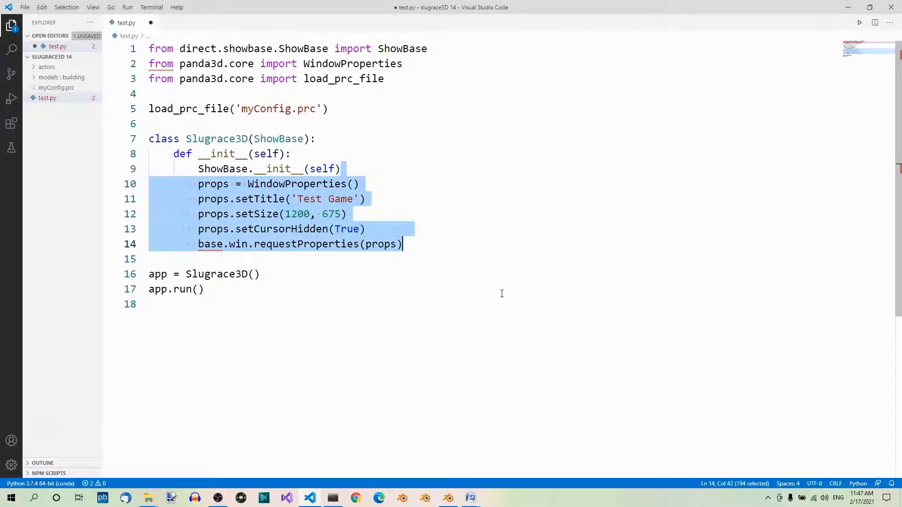
# Delete the window-properties code, then save and run test.py.
pyautogui.press('Delete')
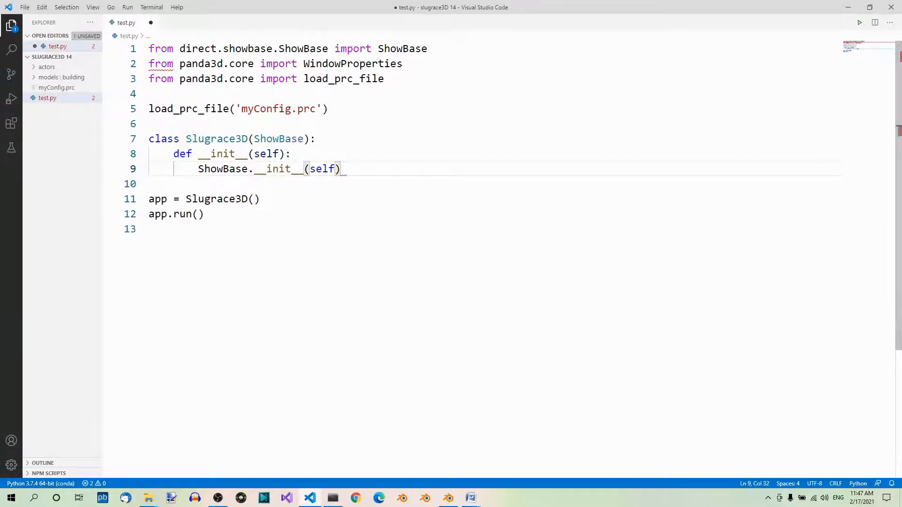
pyautogui.moveTo(504, 125)
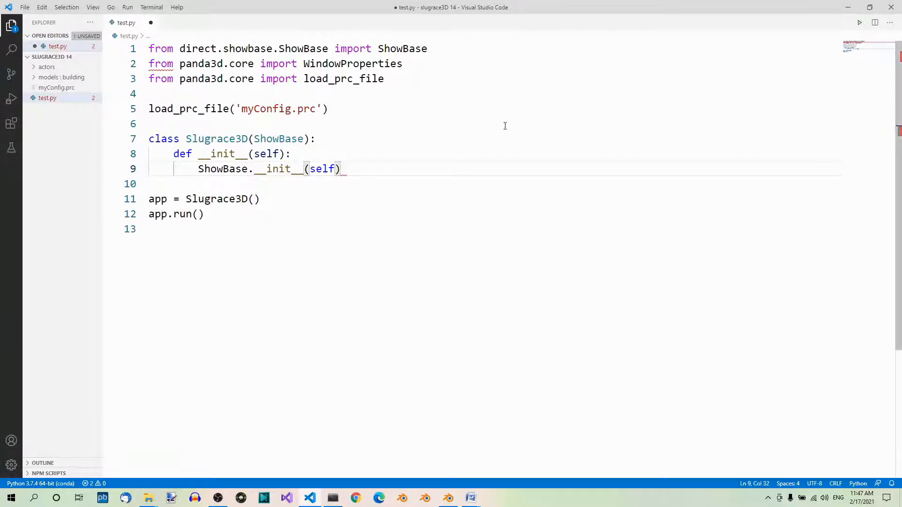
pyautogui.press('ctrl+s')
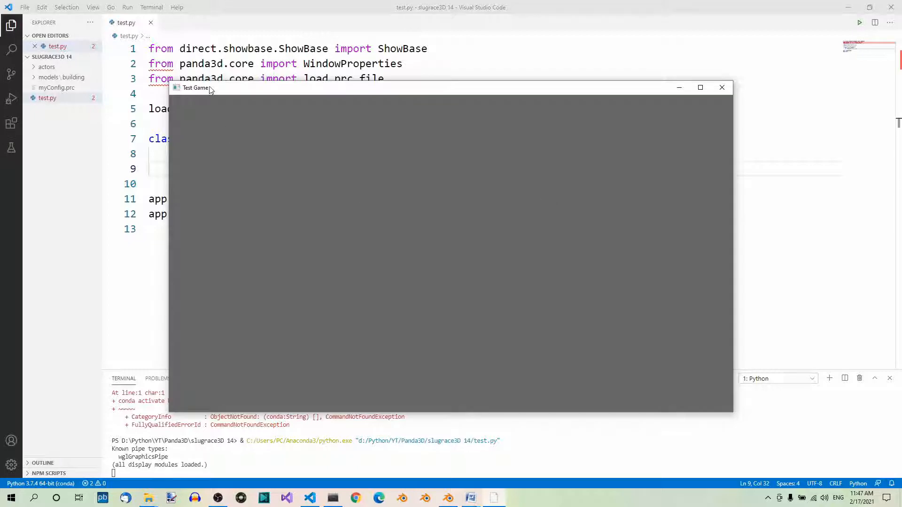
pyautogui.moveTo(193, 90)
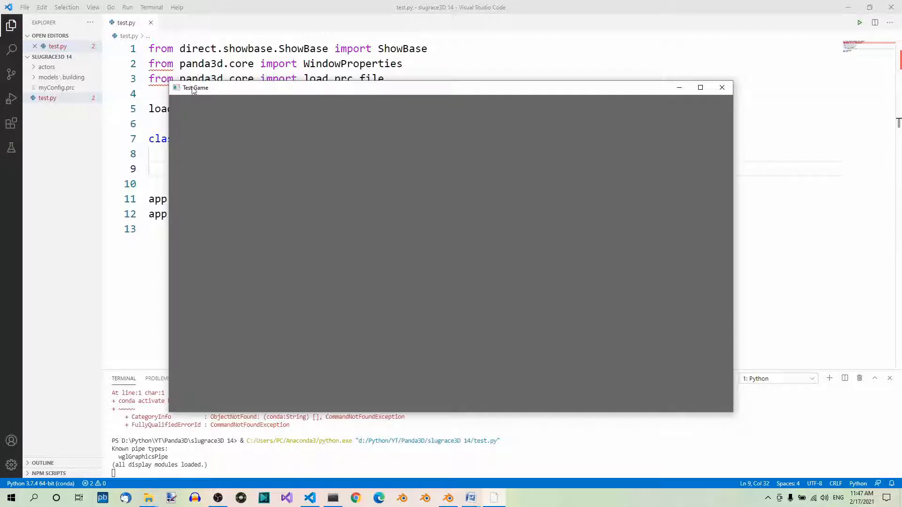
pyautogui.moveTo(57, 98)
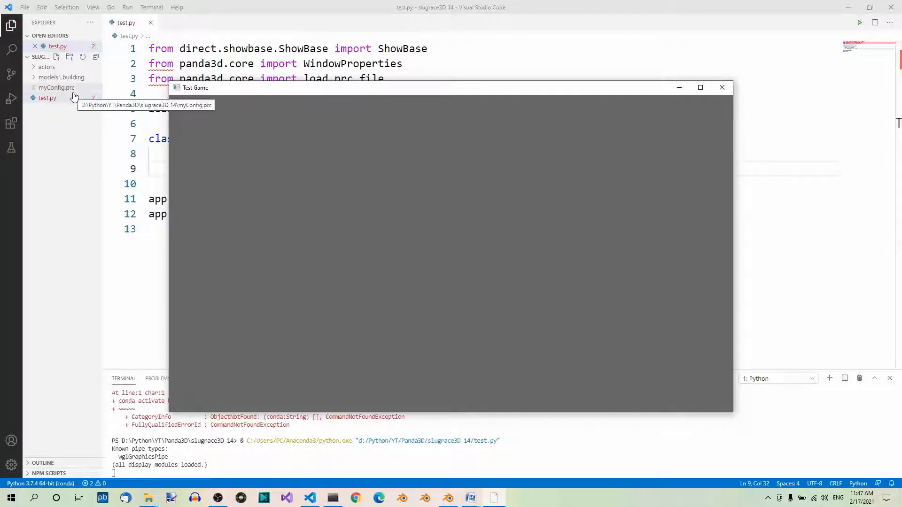
pyautogui.click(721, 87)
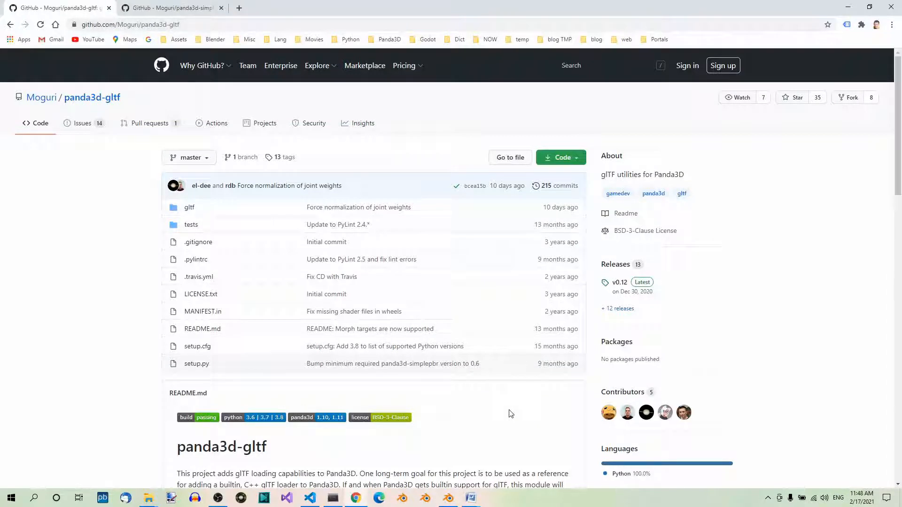
pyautogui.moveTo(502, 422)
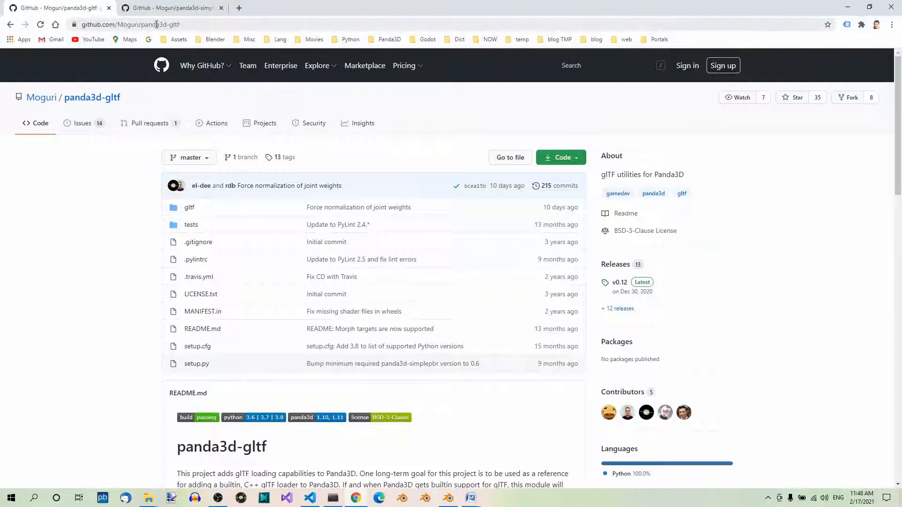
pyautogui.moveTo(314, 186)
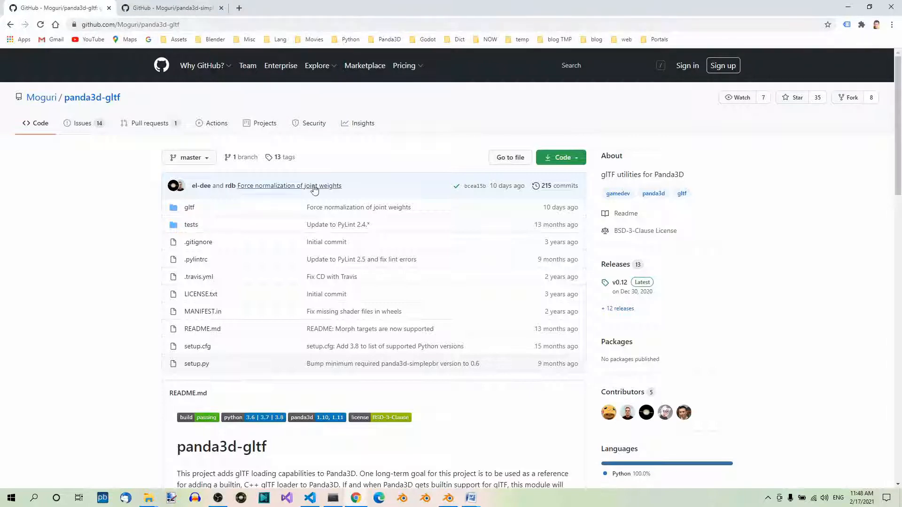
pyautogui.moveTo(348, 503)
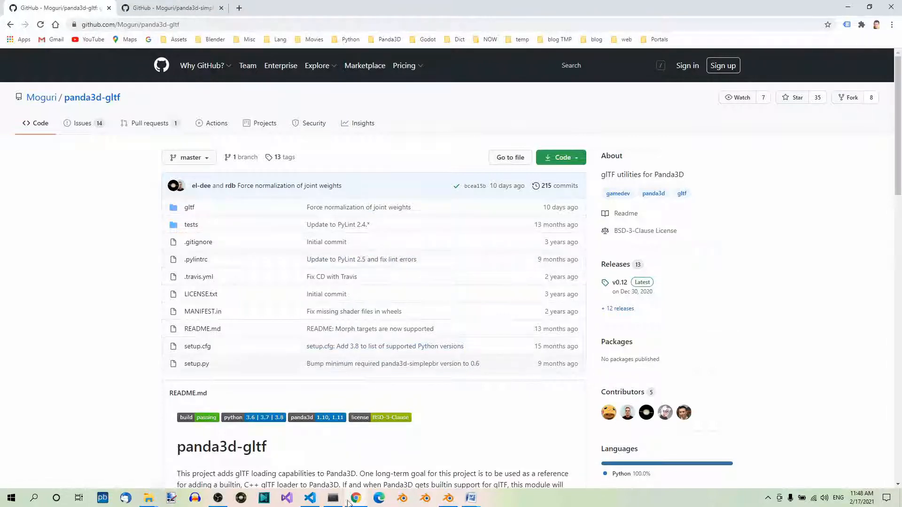
# Open the Anaconda Prompt from the taskbar.
pyautogui.click(332, 497)
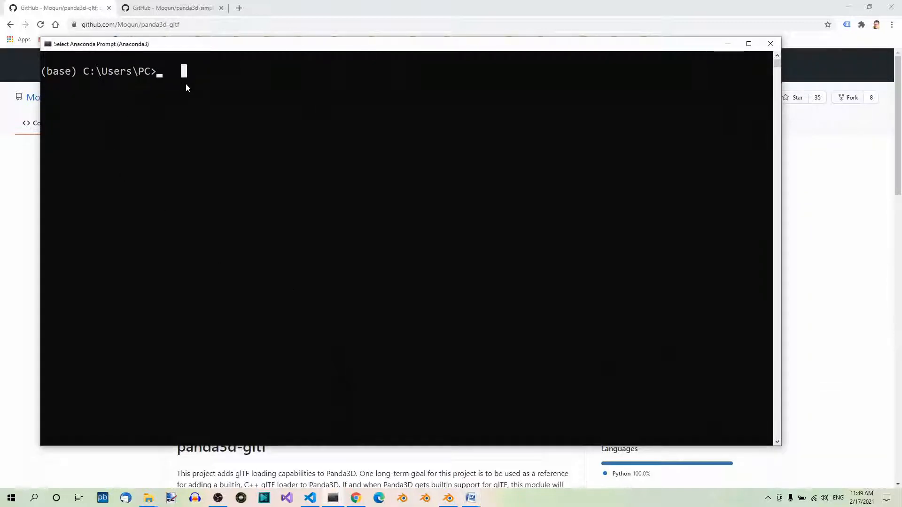
# Enter the command 'pip install panda3d-gltf' in the Anaconda Prompt.
pyautogui.write('pip install panda3d-gltf')
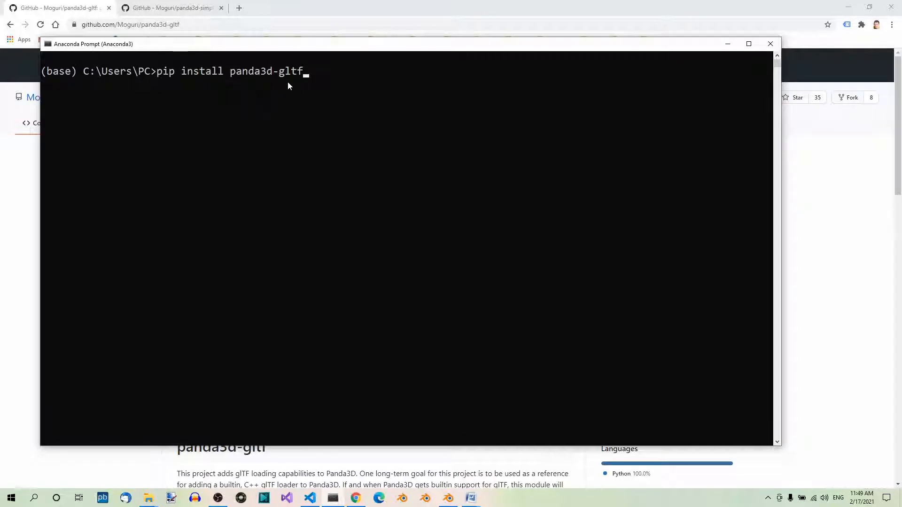
pyautogui.moveTo(304, 137)
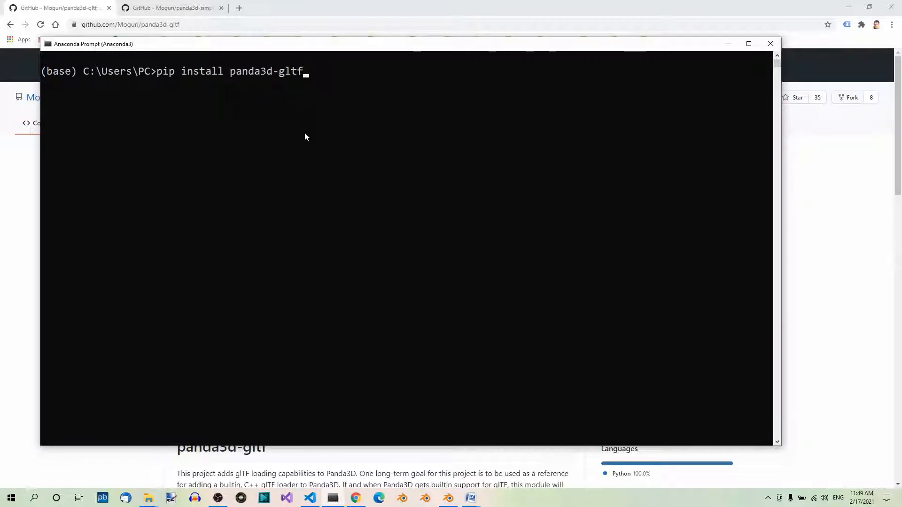
pyautogui.moveTo(162, 91)
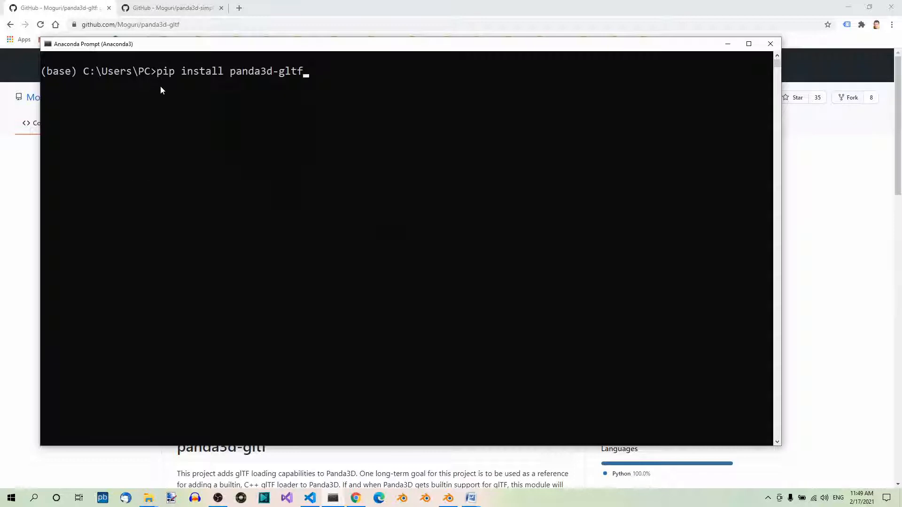
pyautogui.moveTo(204, 79)
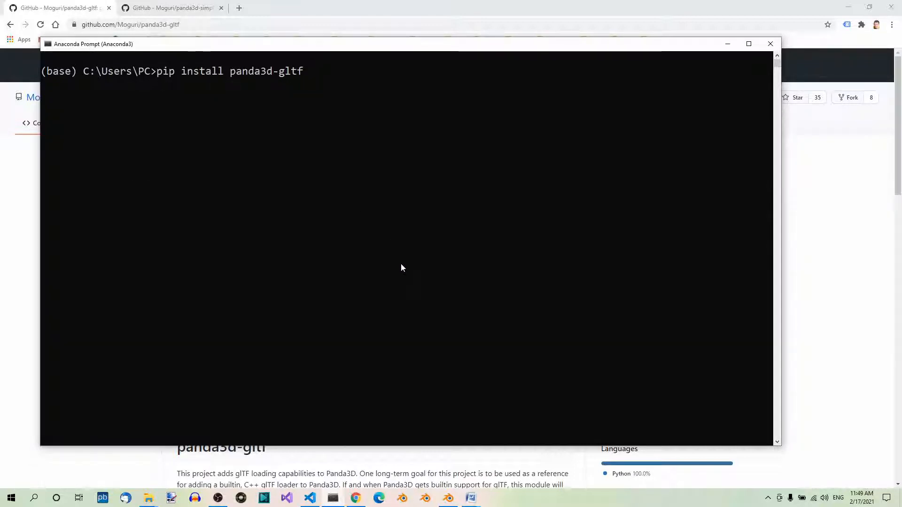
pyautogui.moveTo(395, 107)
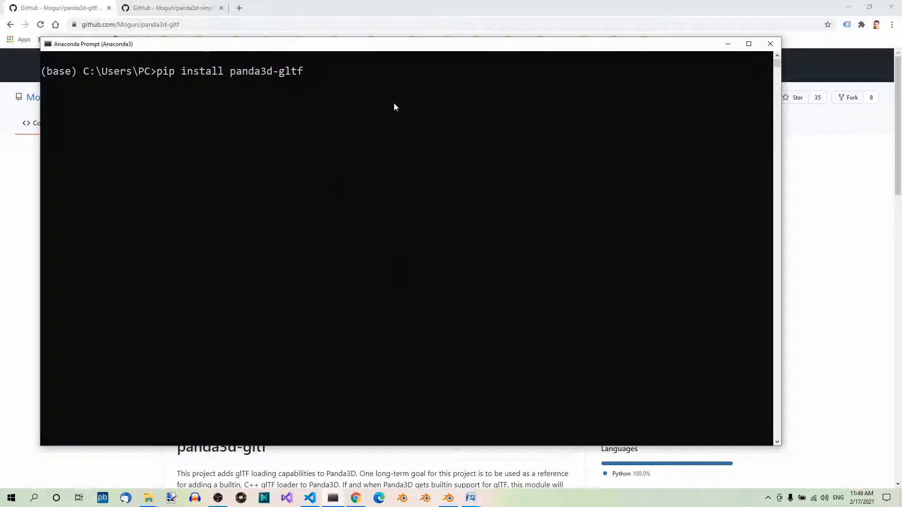
pyautogui.moveTo(396, 120)
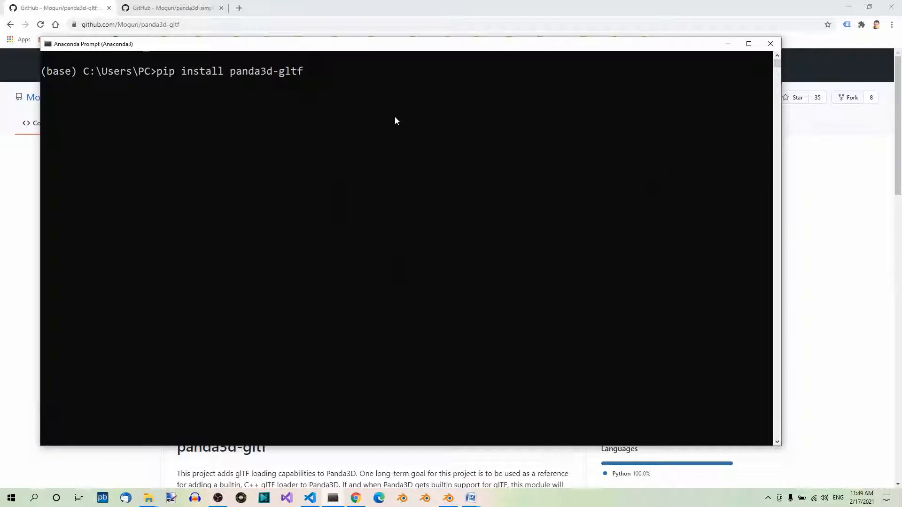
pyautogui.moveTo(507, 103)
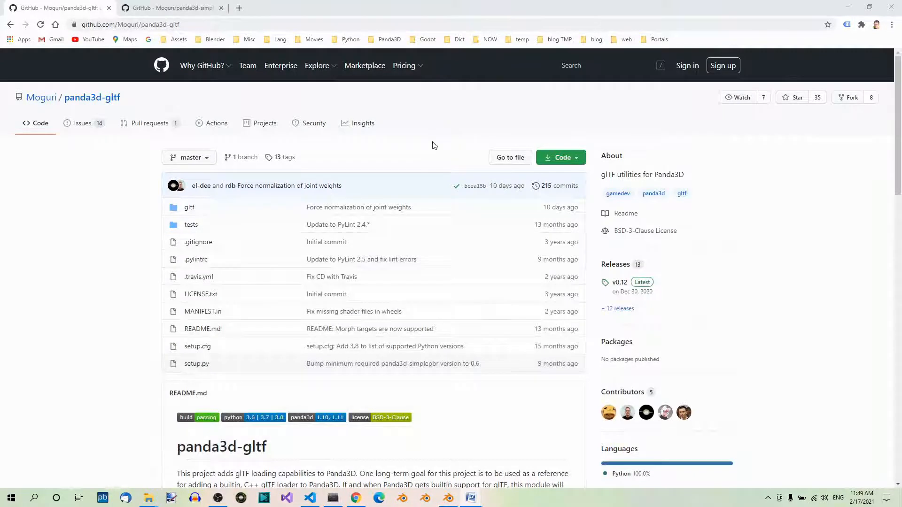
# Switch to the Moguri/panda3d-simplepbr repository tab in Chrome.
pyautogui.click(169, 8)
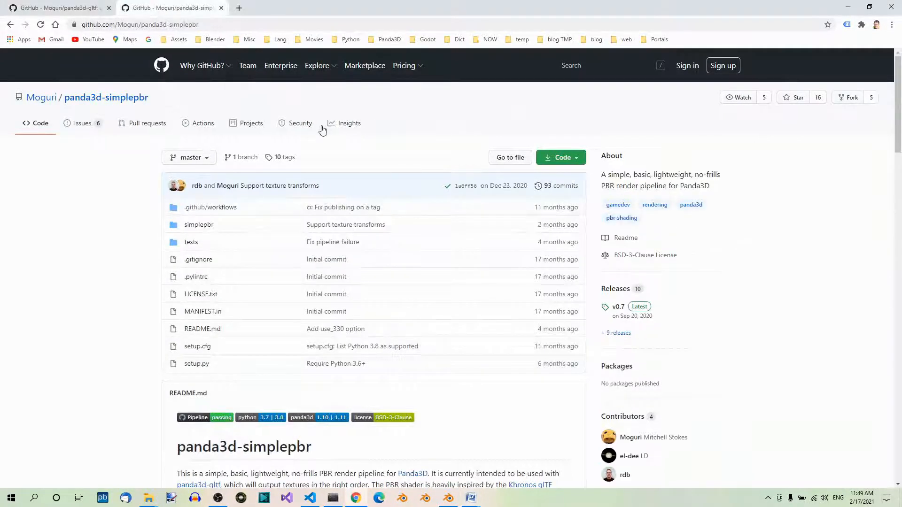
pyautogui.moveTo(86, 46)
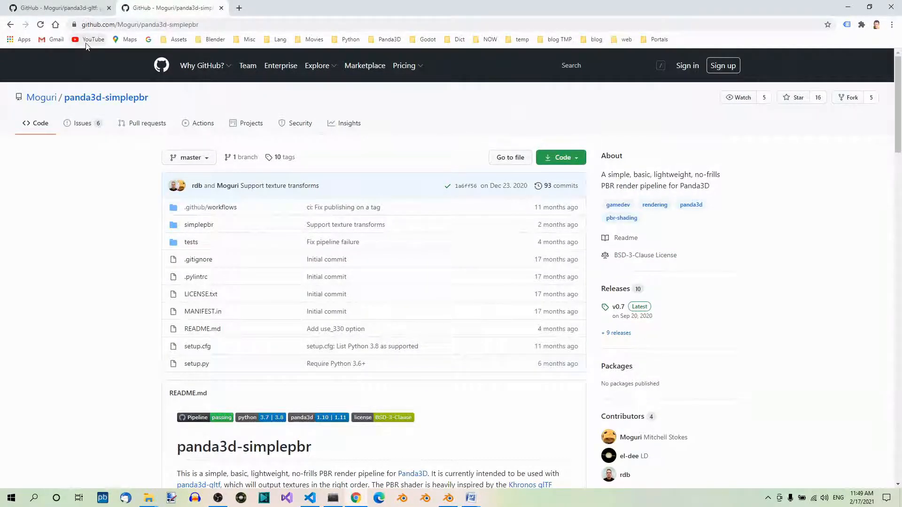
pyautogui.moveTo(171, 25)
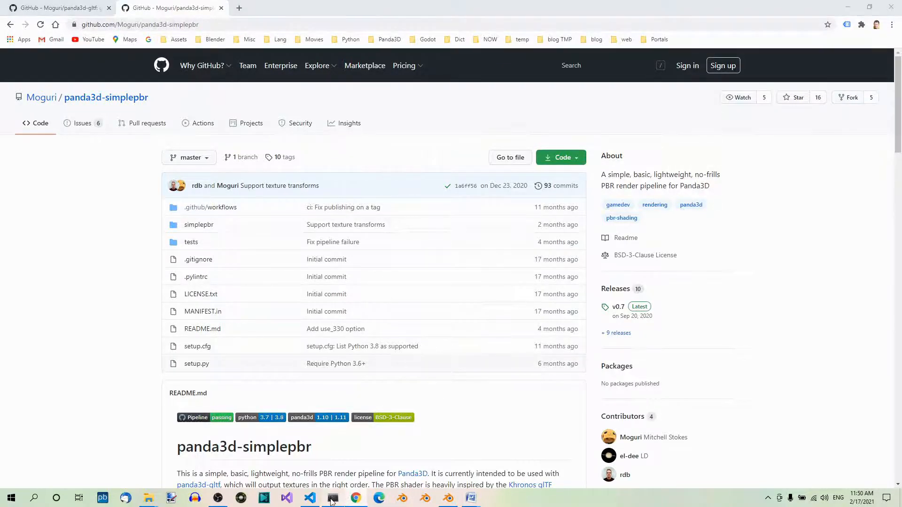
# Change the install command to 'pip install panda3d-simplepbr', then close the prompt.
pyautogui.click(332, 498)
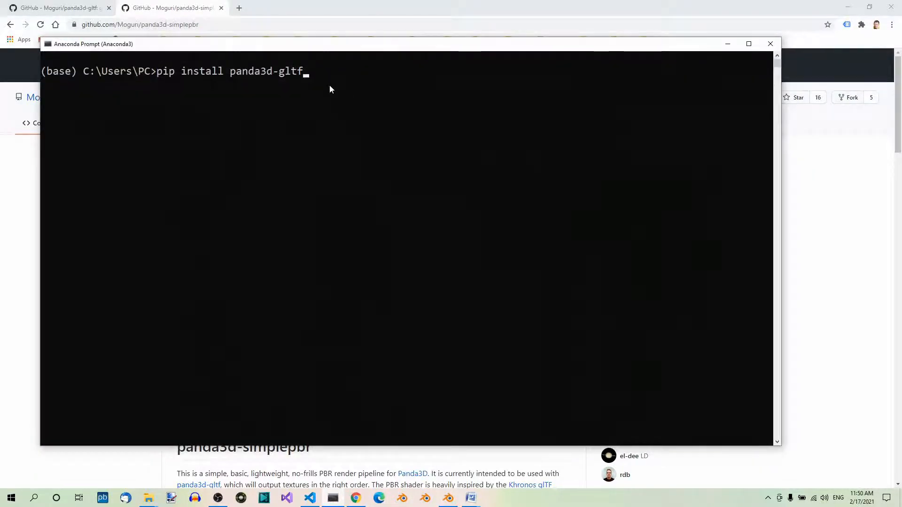
pyautogui.press('Backspace')
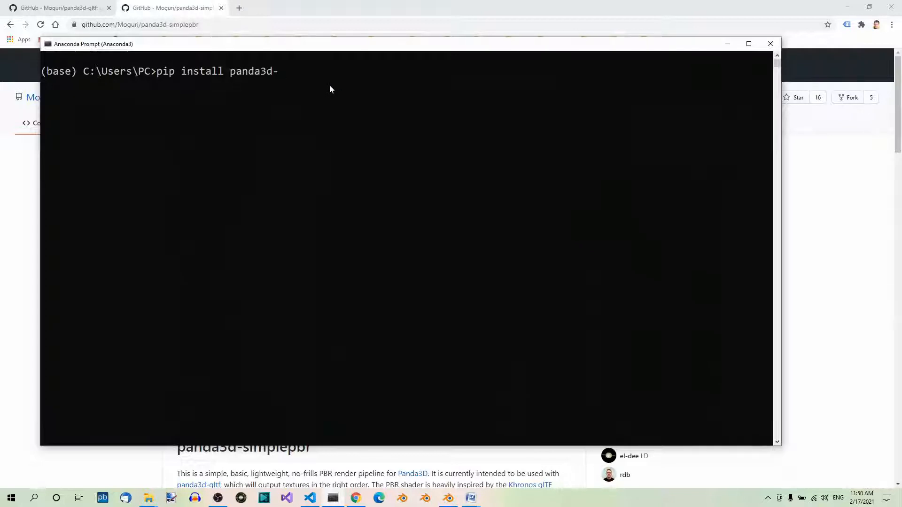
pyautogui.write('simplep')
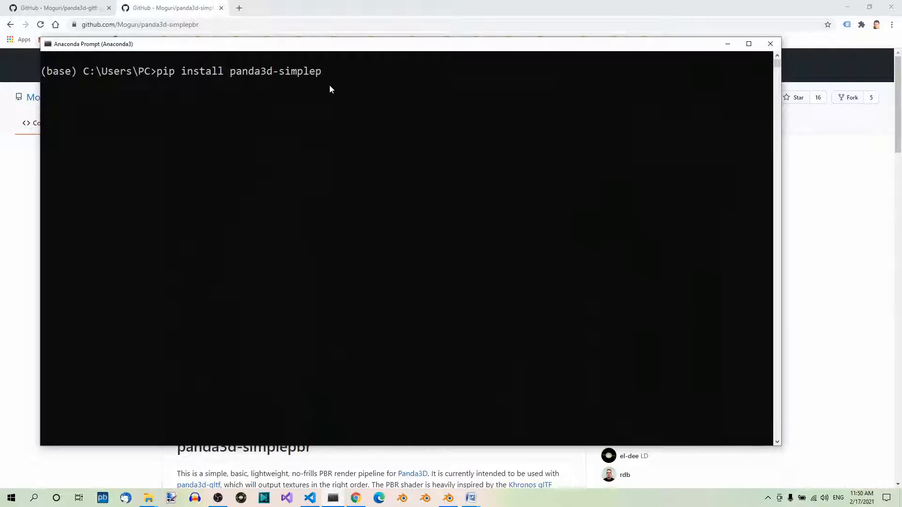
pyautogui.write('br')
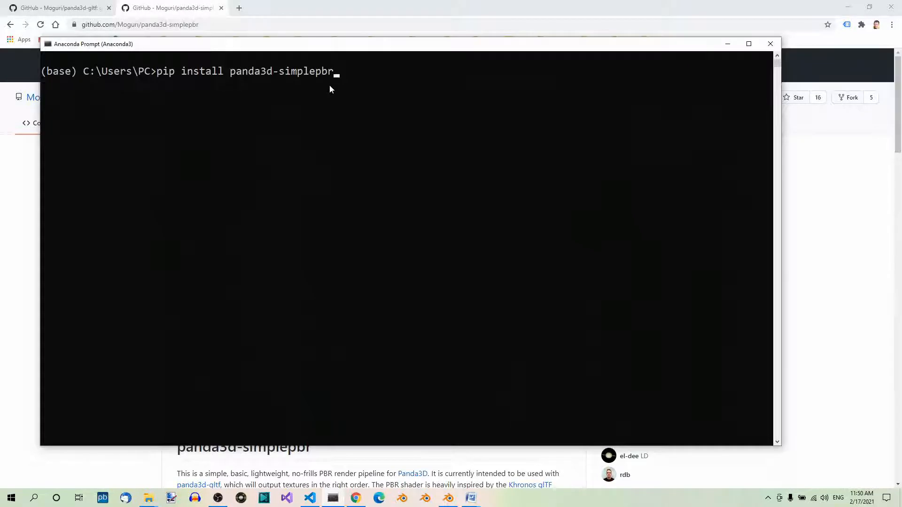
pyautogui.moveTo(210, 79)
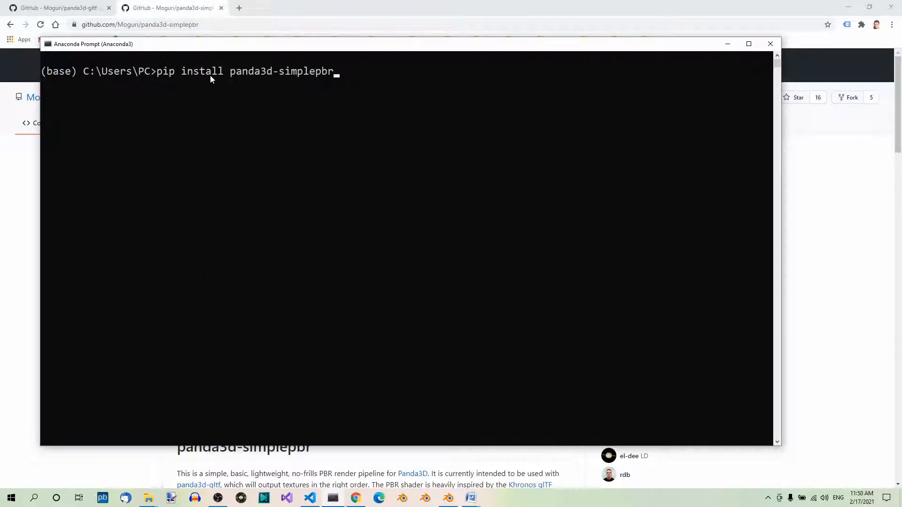
pyautogui.moveTo(373, 139)
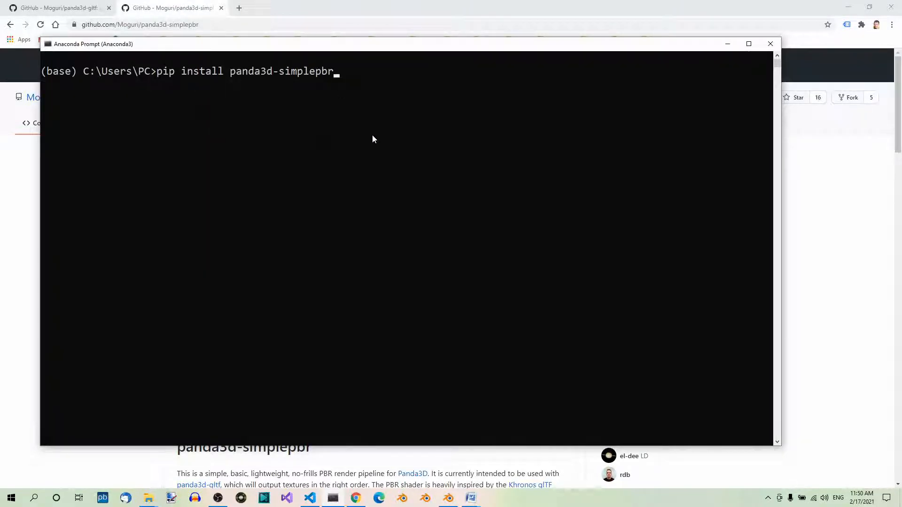
pyautogui.moveTo(770, 44)
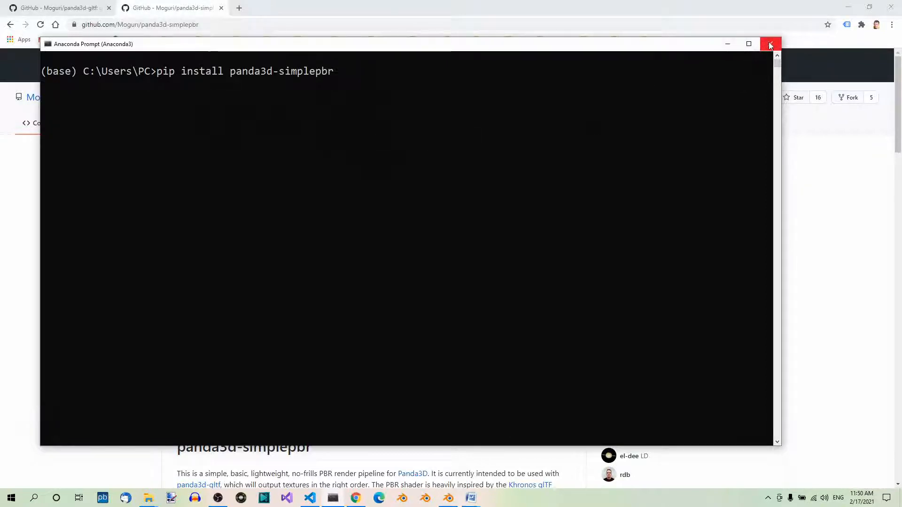
pyautogui.click(770, 44)
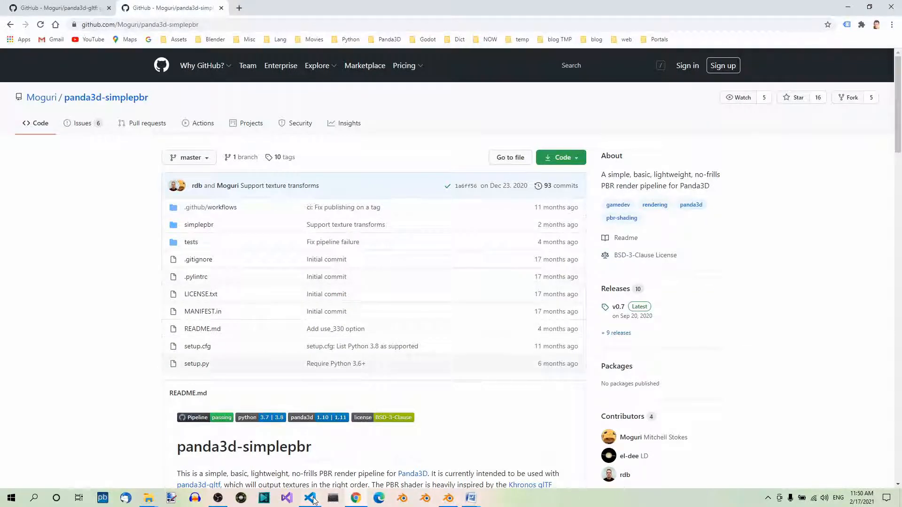
# Back in VS Code, load "models/building/building.gltf" into self.building with loader.loadModel.
pyautogui.click(310, 498)
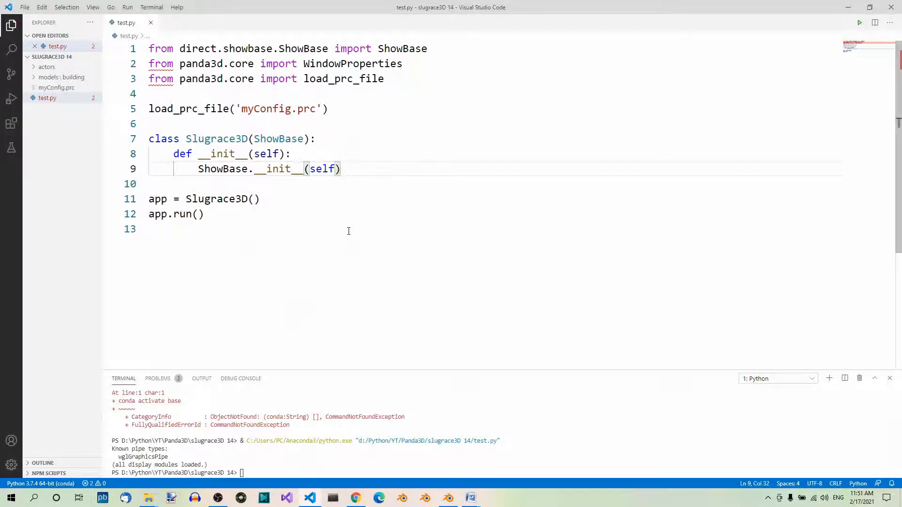
pyautogui.moveTo(351, 228)
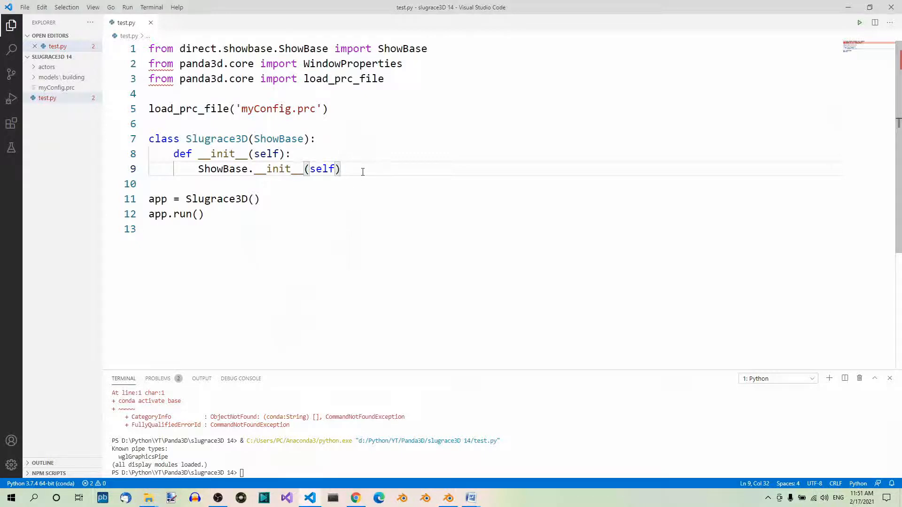
pyautogui.write('self.building = loader.loadModel("models/building/building.gltf")')
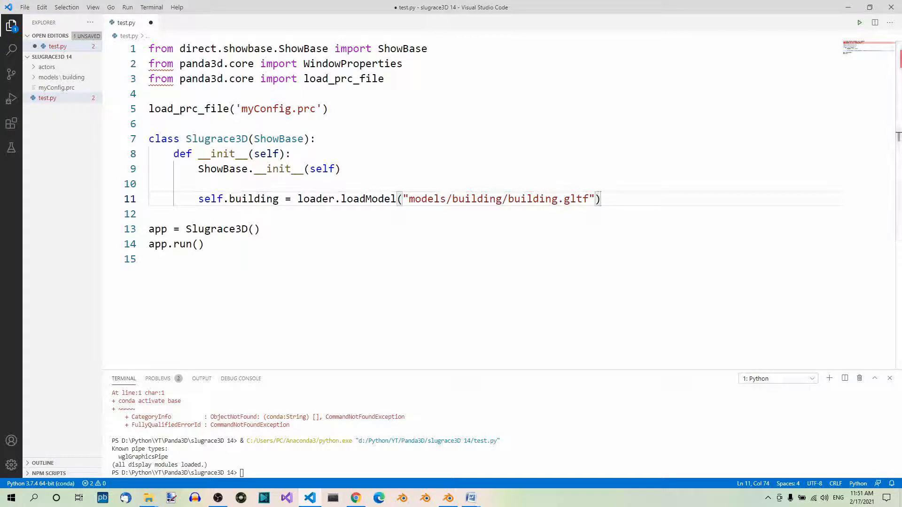
pyautogui.moveTo(262, 283)
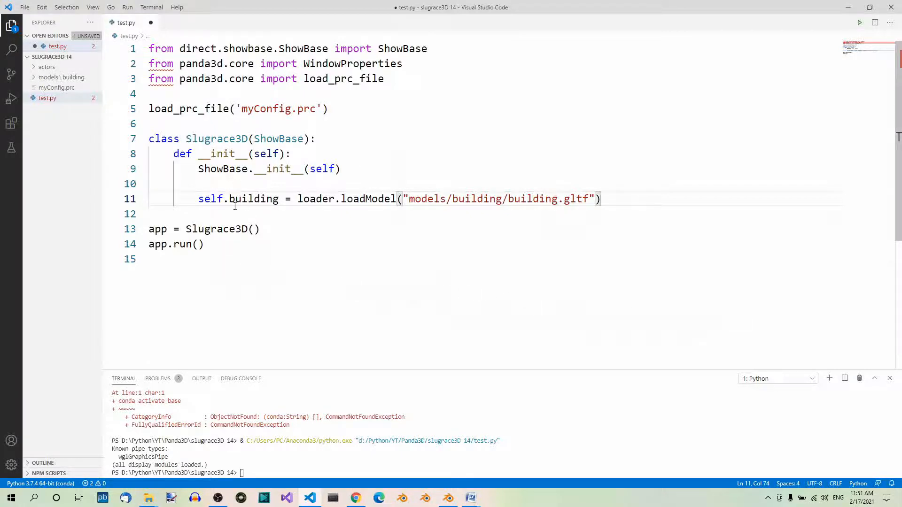
pyautogui.moveTo(277, 215)
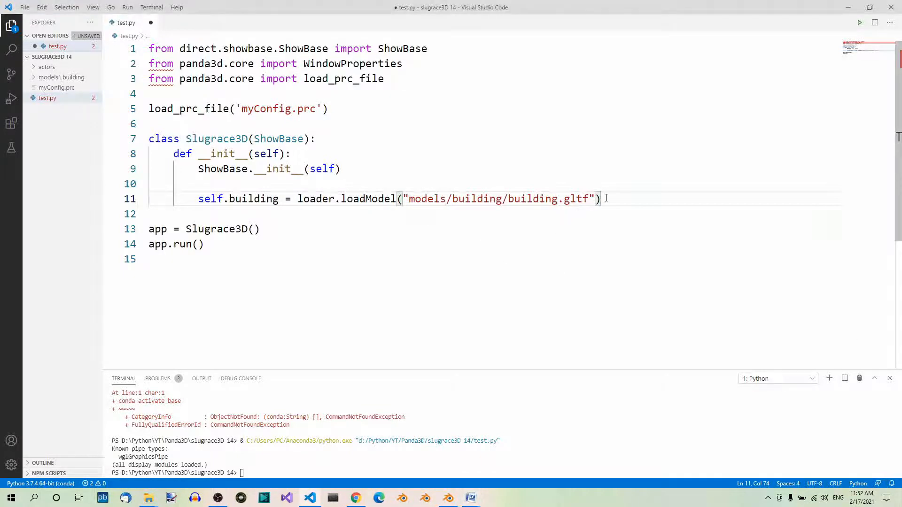
# Add self.building.setPos(0, 50, 0) and self.building.reparentTo(render) below the loadModel line.
pyautogui.write('self.building.setPos(0, 50, 0)')
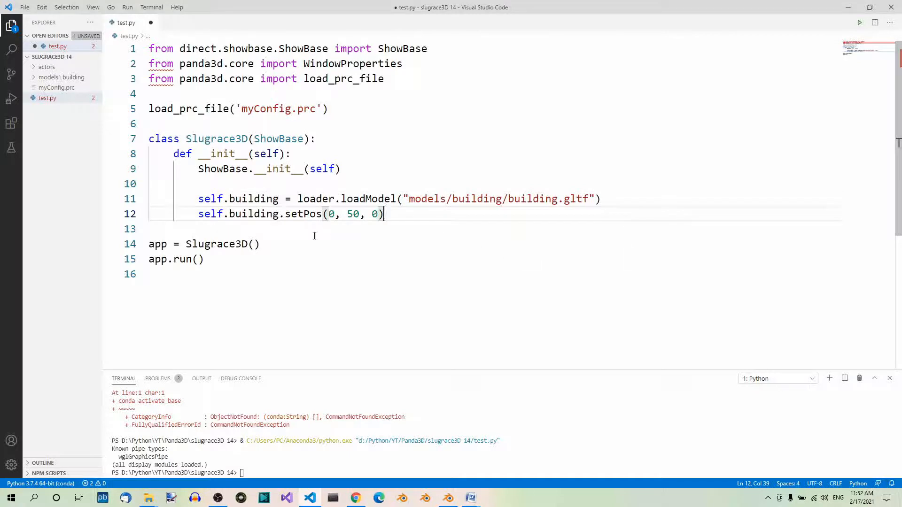
pyautogui.moveTo(351, 214)
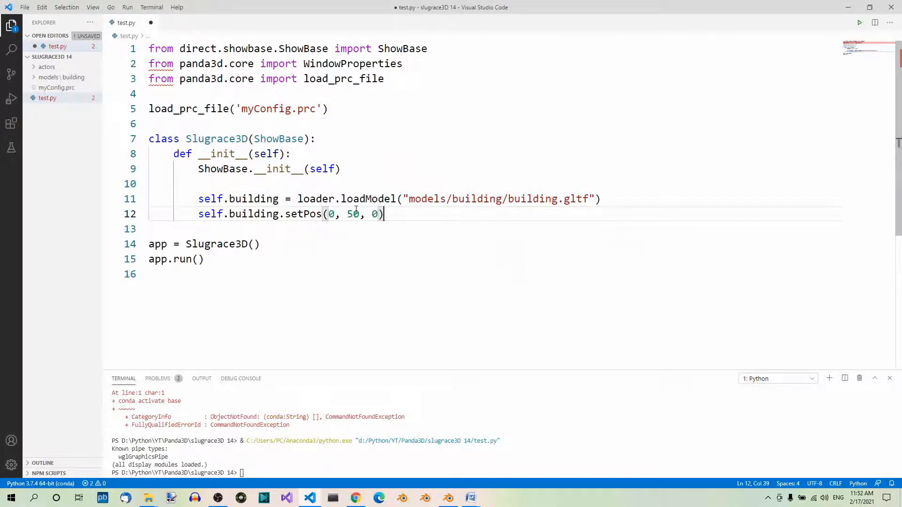
pyautogui.moveTo(382, 223)
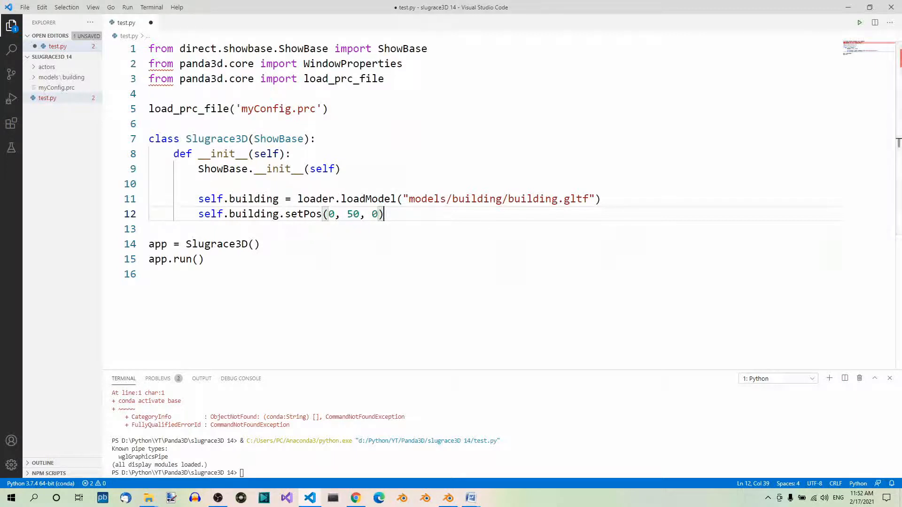
pyautogui.moveTo(496, 230)
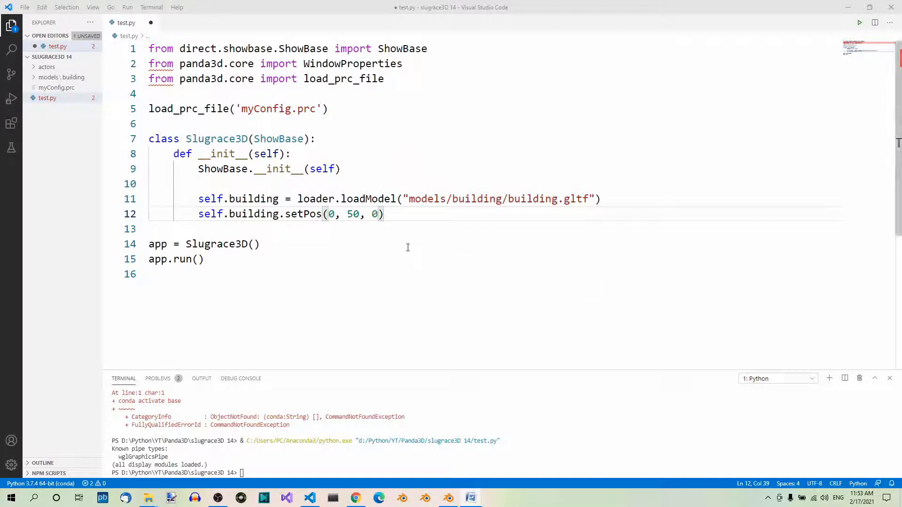
pyautogui.press('Return')
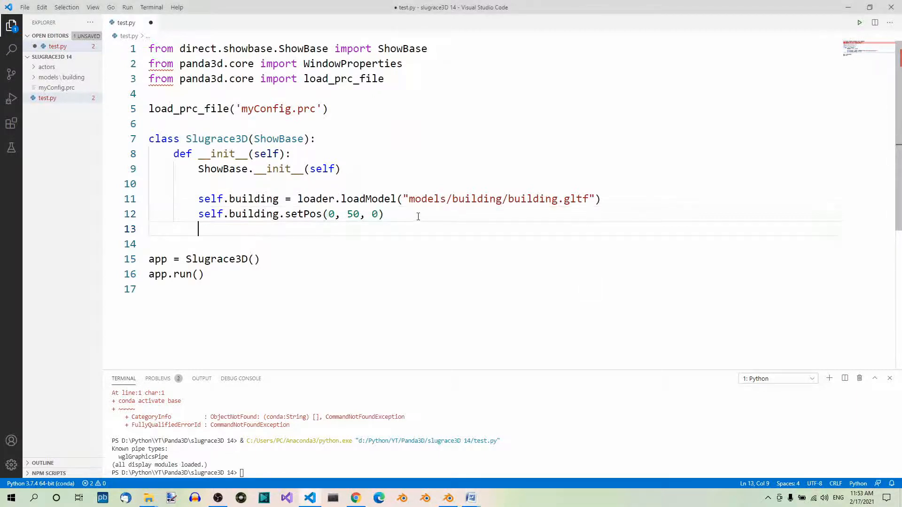
pyautogui.write('self.building.reparentTo(render)')
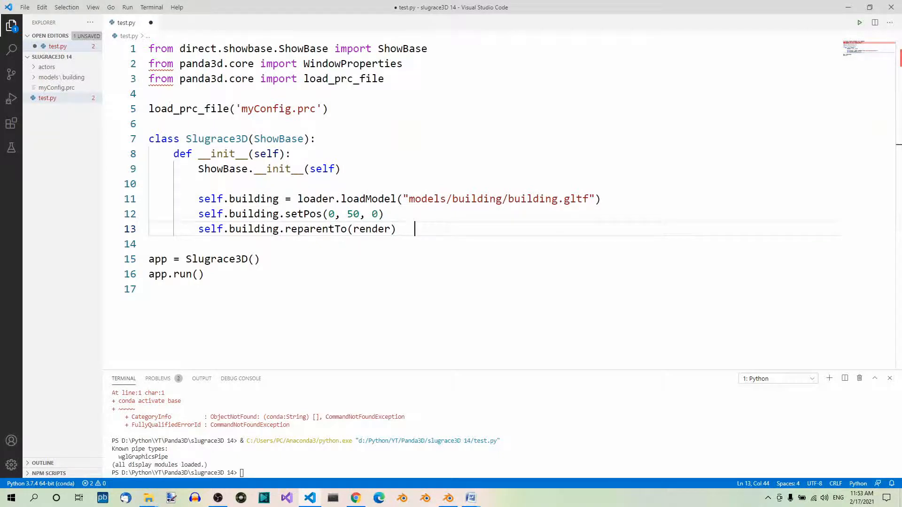
pyautogui.moveTo(434, 241)
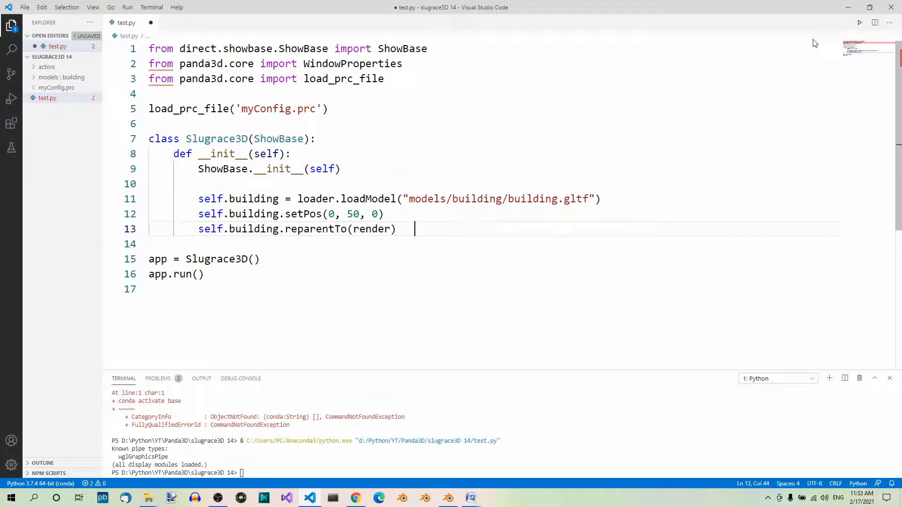
# Run test.py to show the building as a black silhouette in Test Game.
pyautogui.click(858, 22)
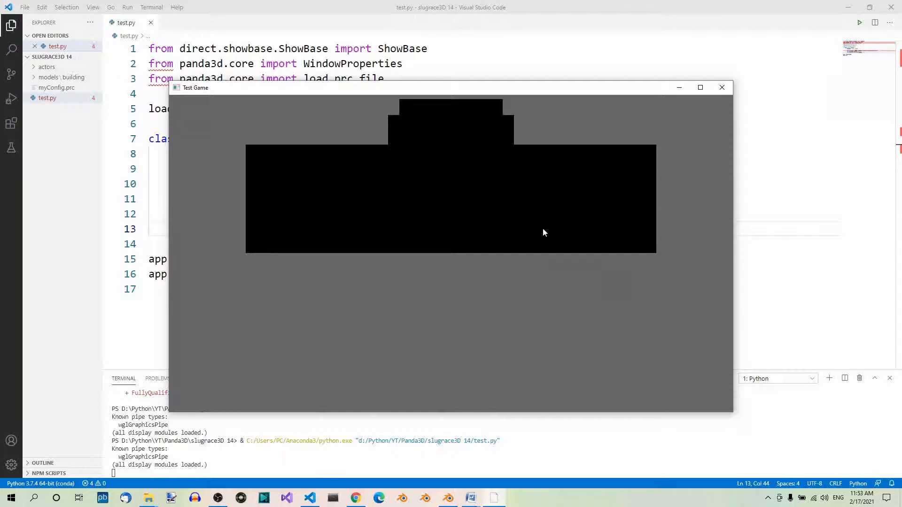
pyautogui.moveTo(442, 220)
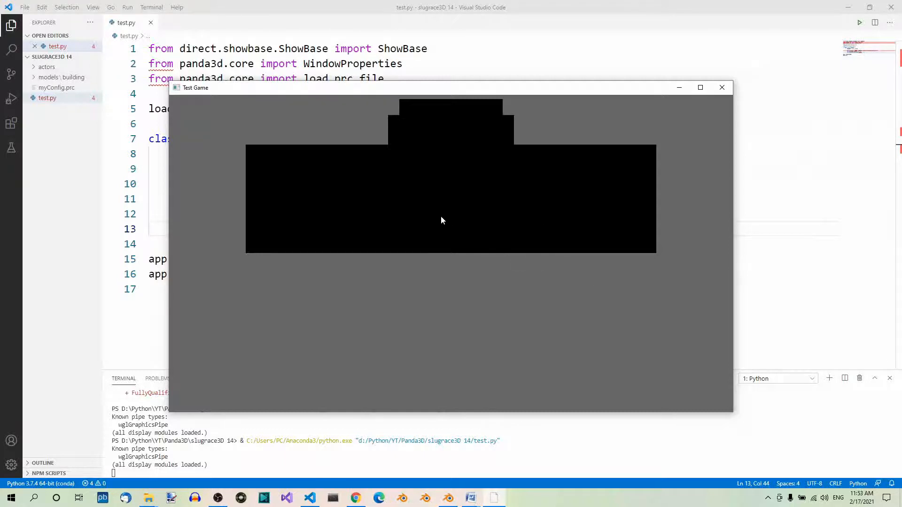
pyautogui.moveTo(488, 247)
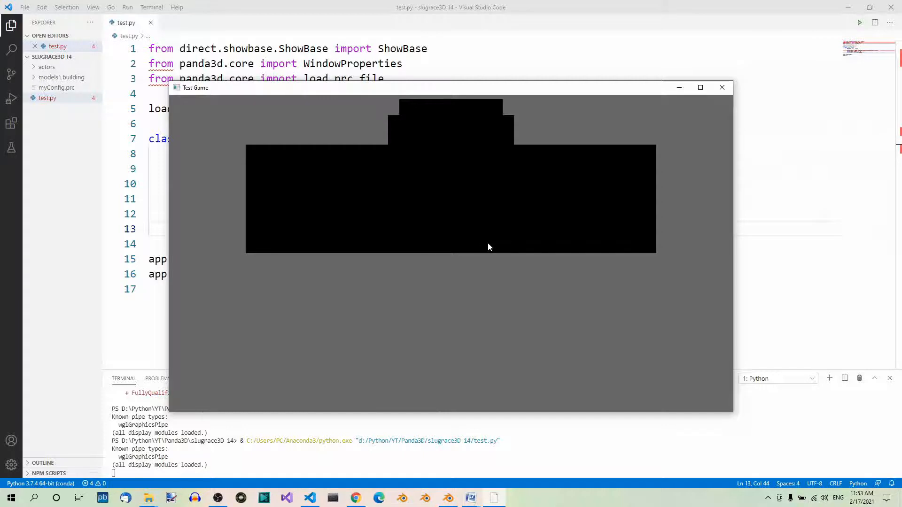
pyautogui.moveTo(513, 279)
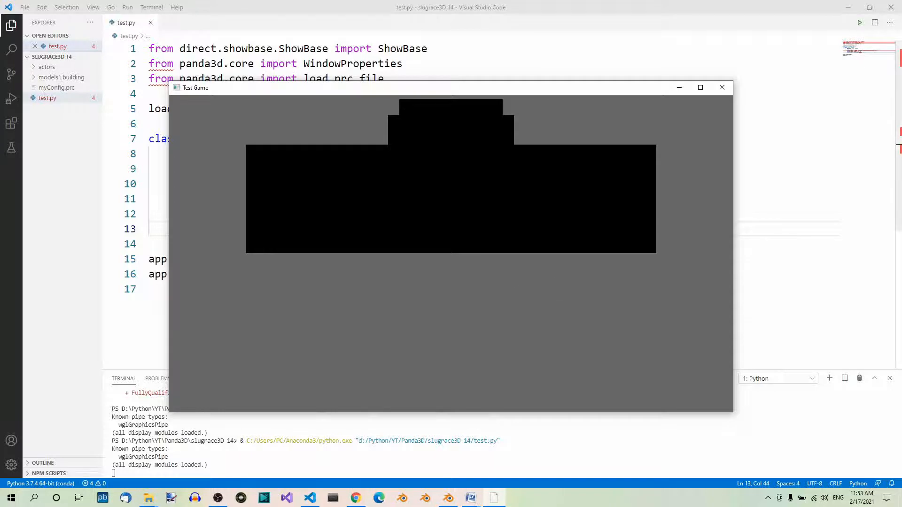
pyautogui.moveTo(556, 304)
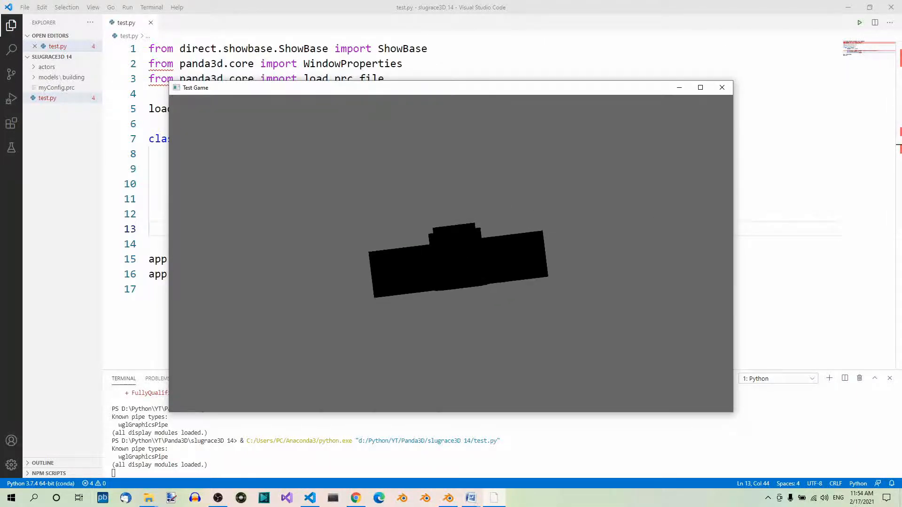
# Close the game window, then add 'import simplepbr' and 'simplepbr.init()' after ShowBase initialisation.
pyautogui.click(722, 87)
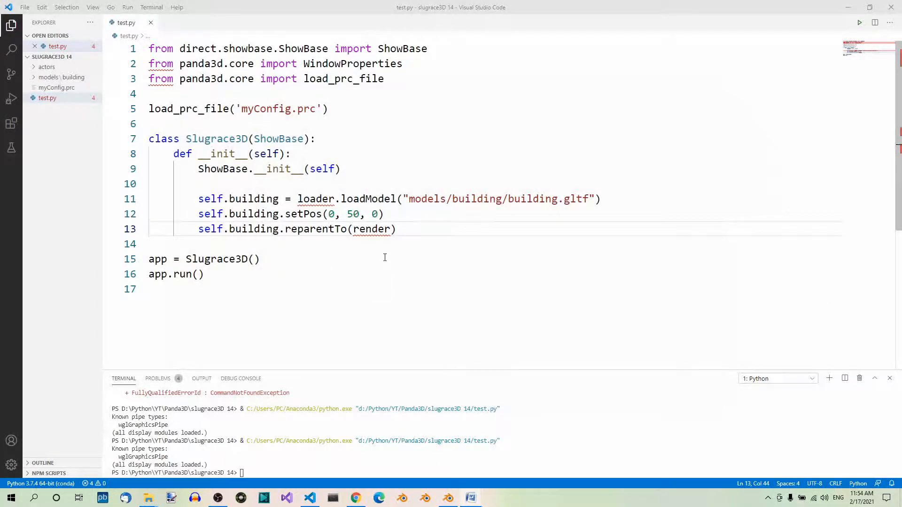
pyautogui.moveTo(266, 180)
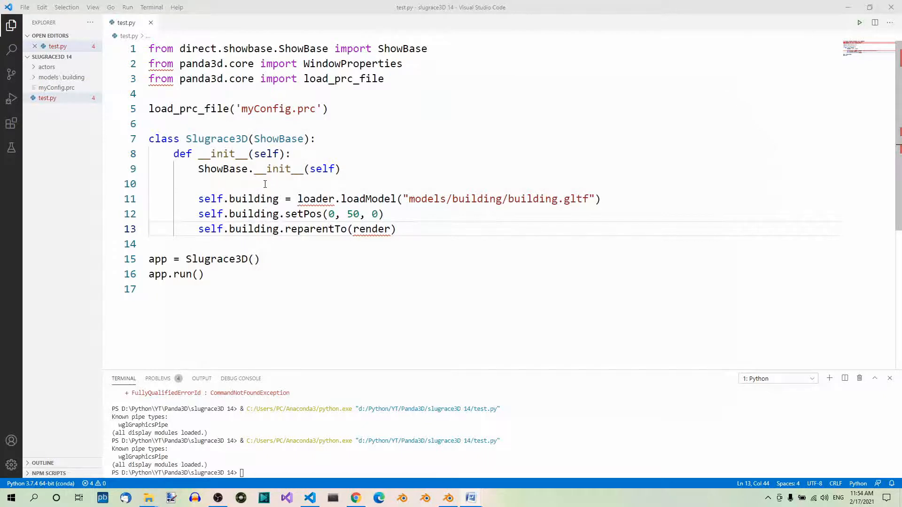
pyautogui.moveTo(276, 173)
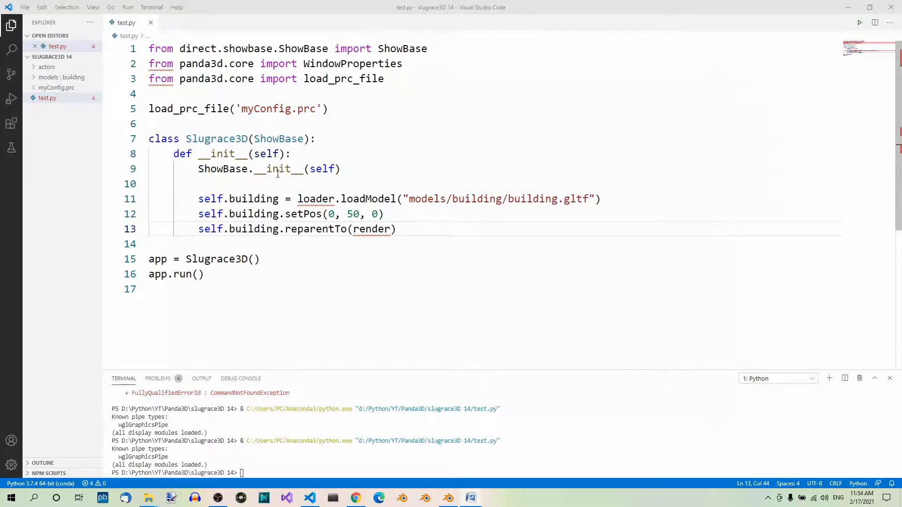
pyautogui.moveTo(277, 169)
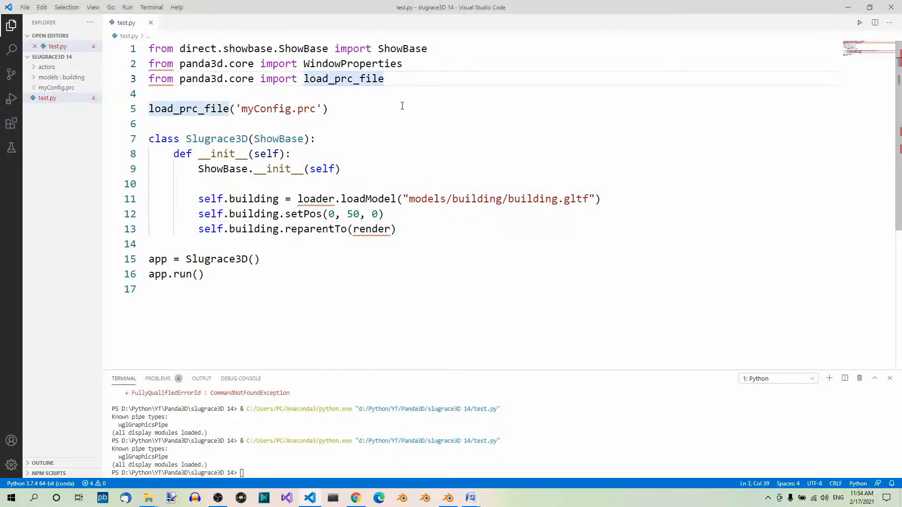
pyautogui.write('import simplepbr')
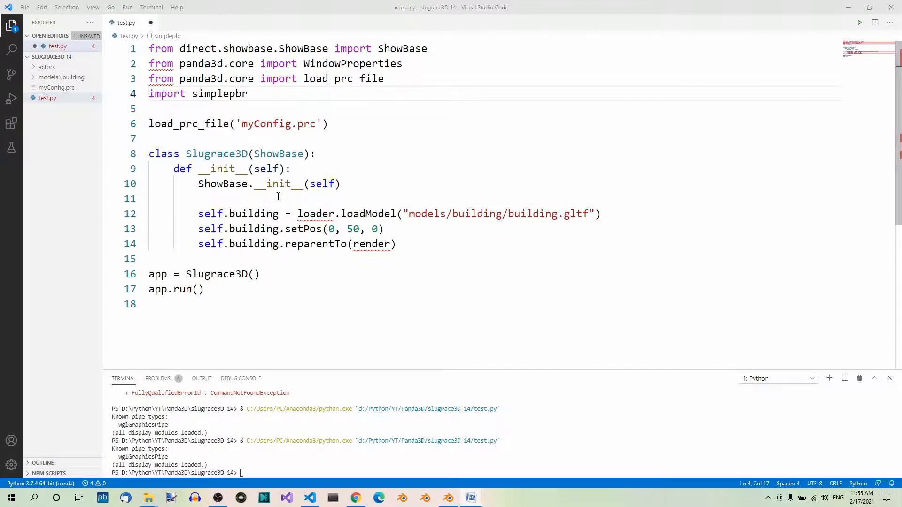
pyautogui.click(343, 184)
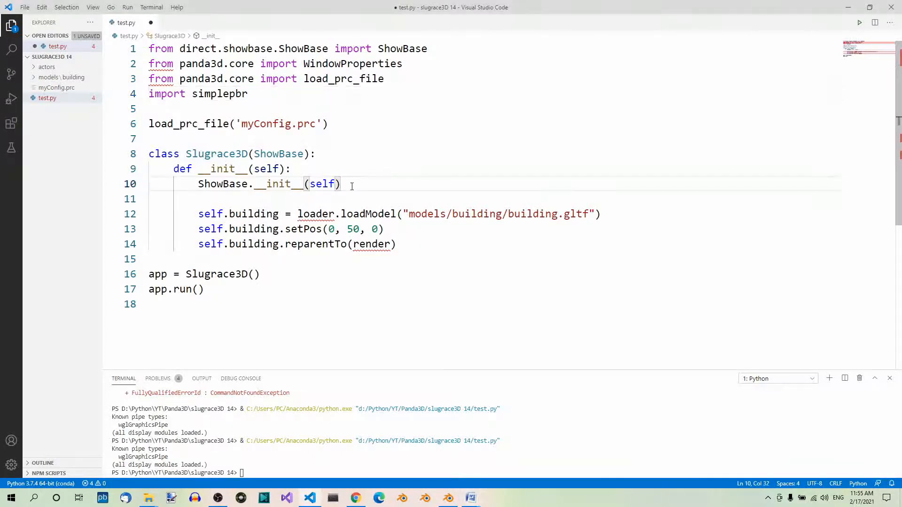
pyautogui.write('simplepbr.init()')
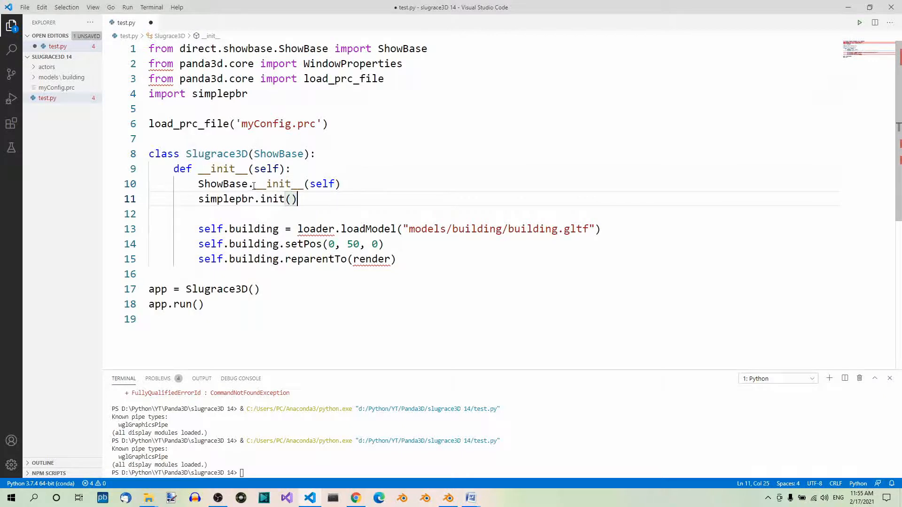
pyautogui.moveTo(274, 200)
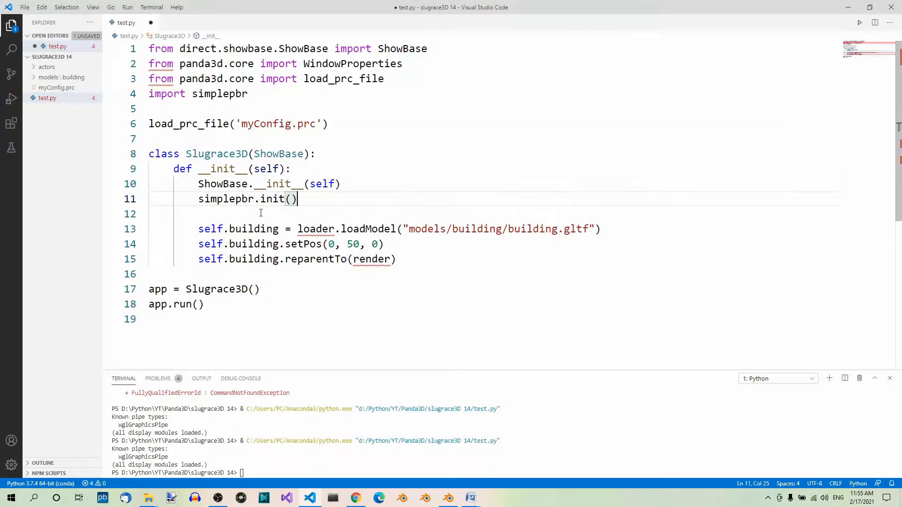
pyautogui.moveTo(587, 209)
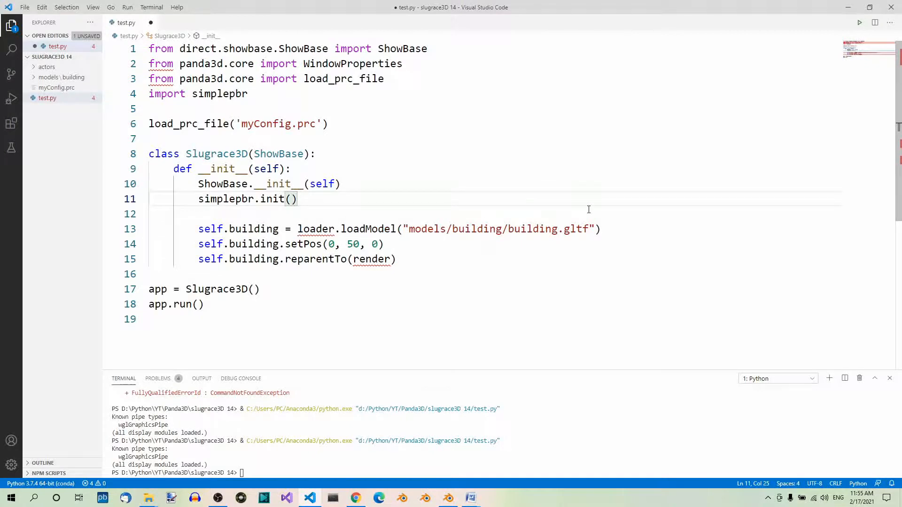
pyautogui.moveTo(858, 25)
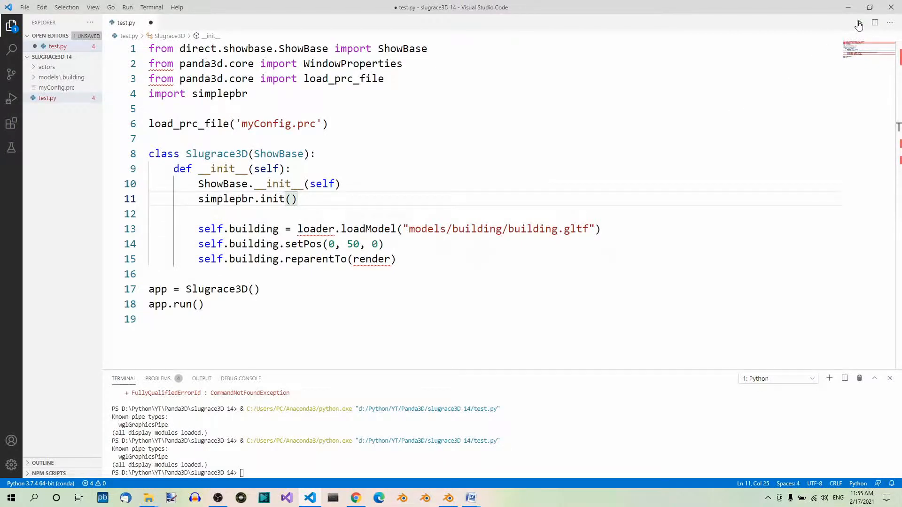
# Rerun test.py and zoom out to view the textured brick building with windows and door.
pyautogui.click(859, 23)
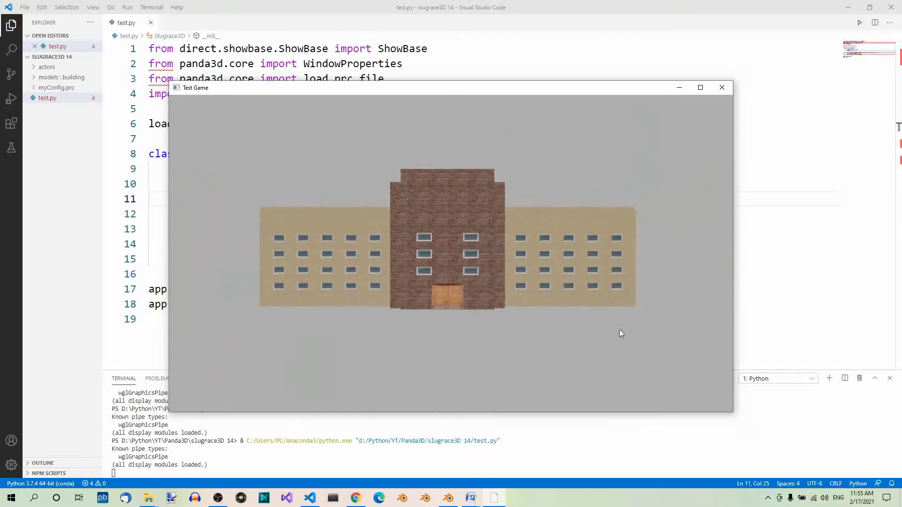
pyautogui.scroll(-3)
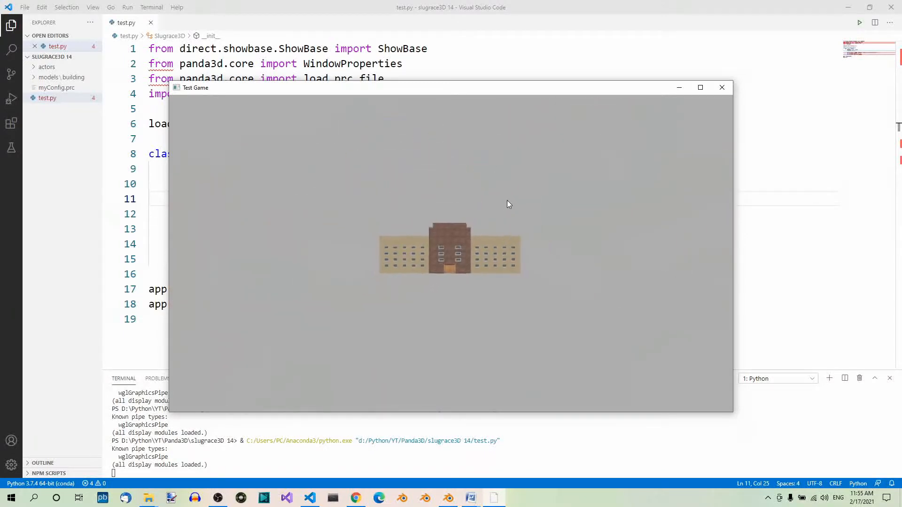